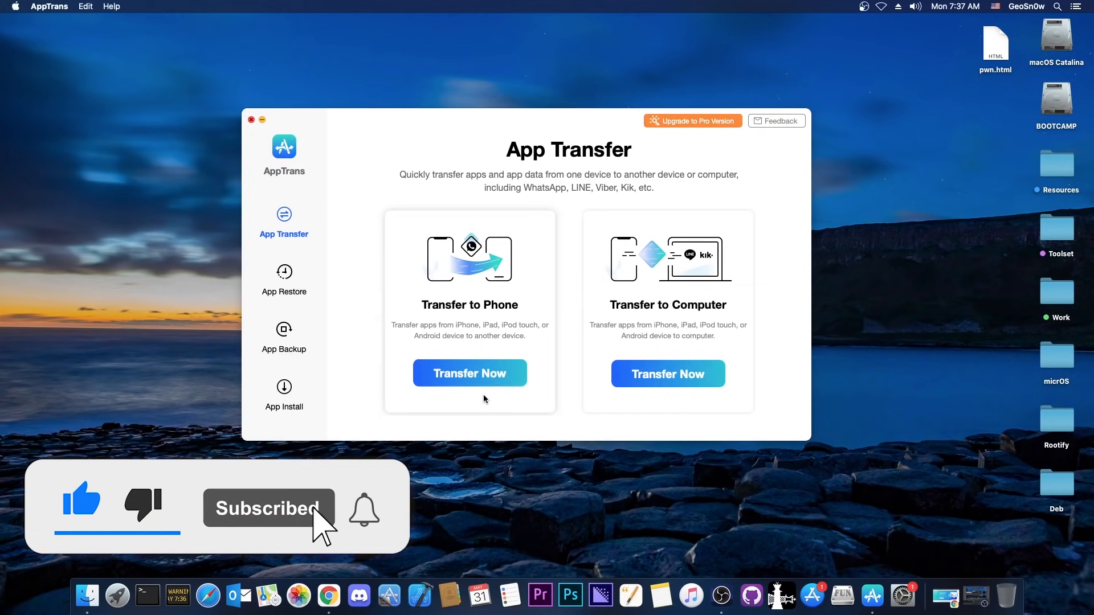
Start Transfer to Phone in AppTrans and confirm the USB debugging steps are done.
click(469, 373)
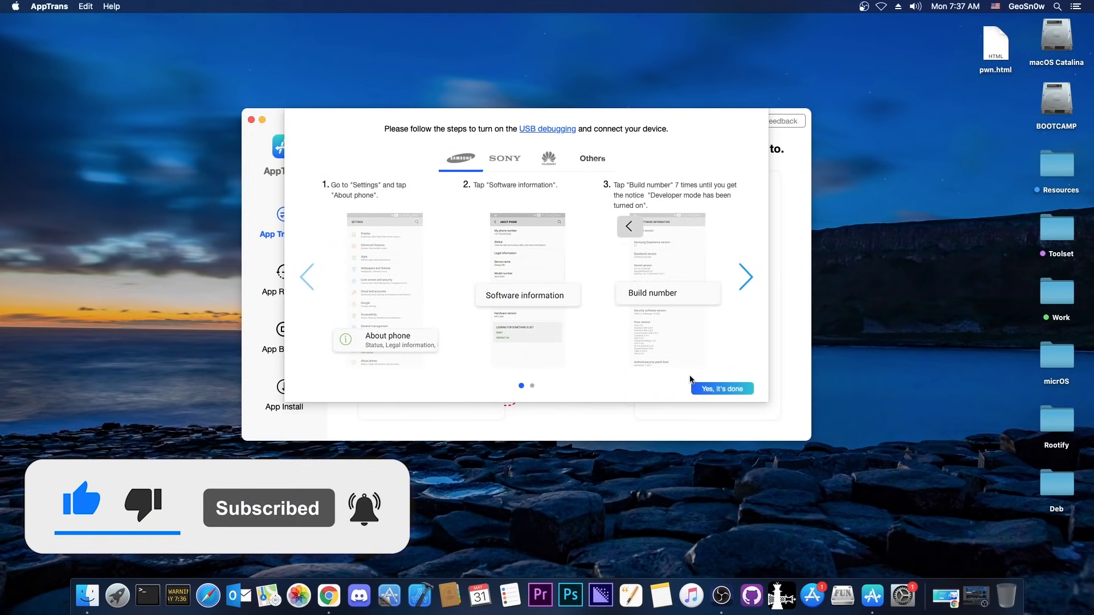
click(723, 388)
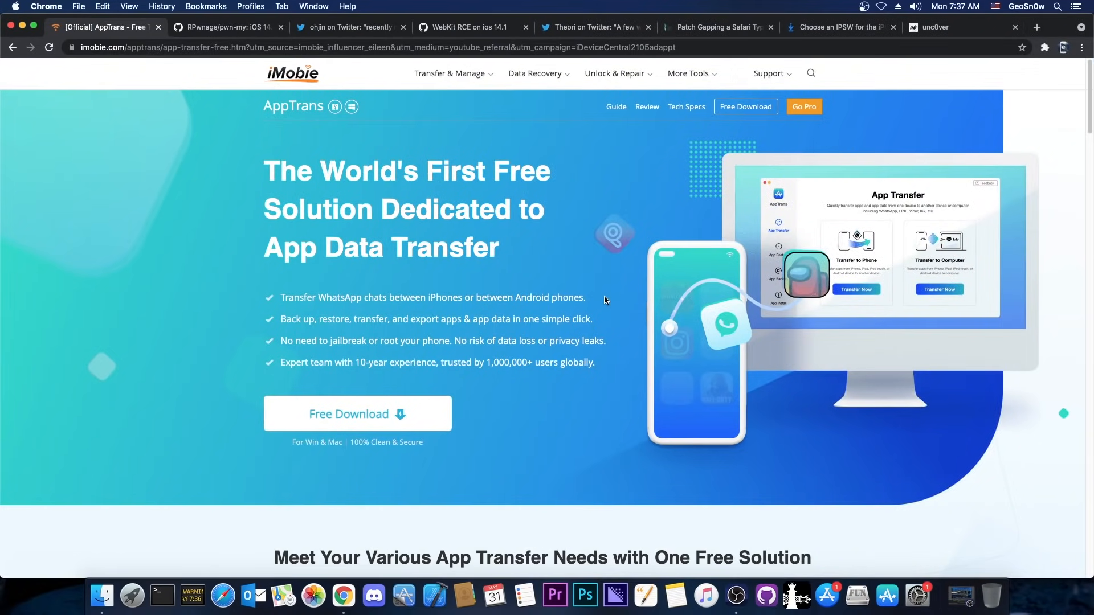
scroll(down, 3)
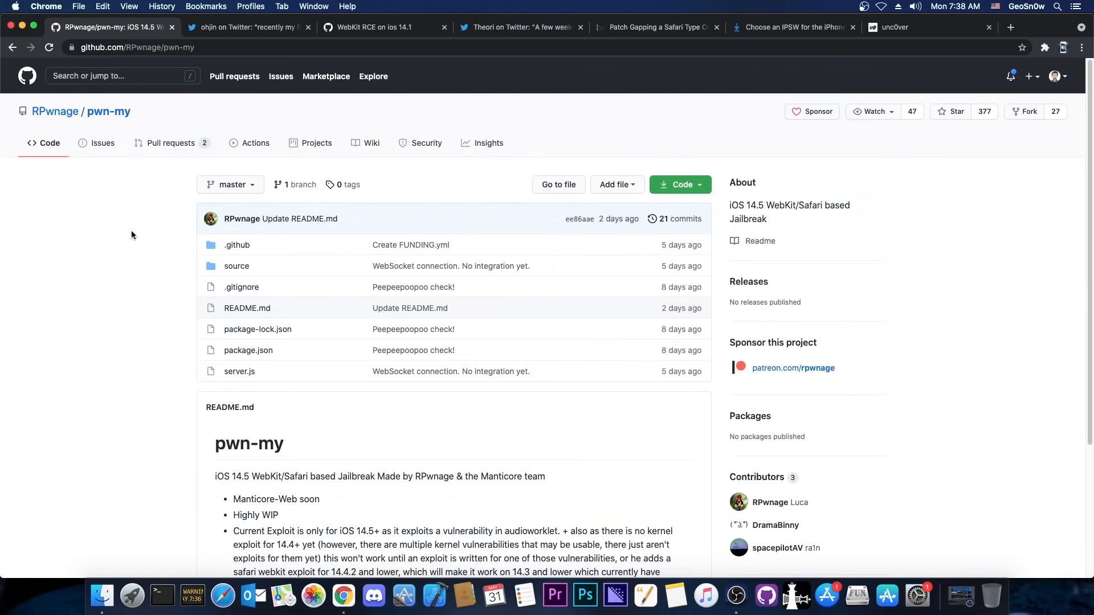
scroll(down, 3)
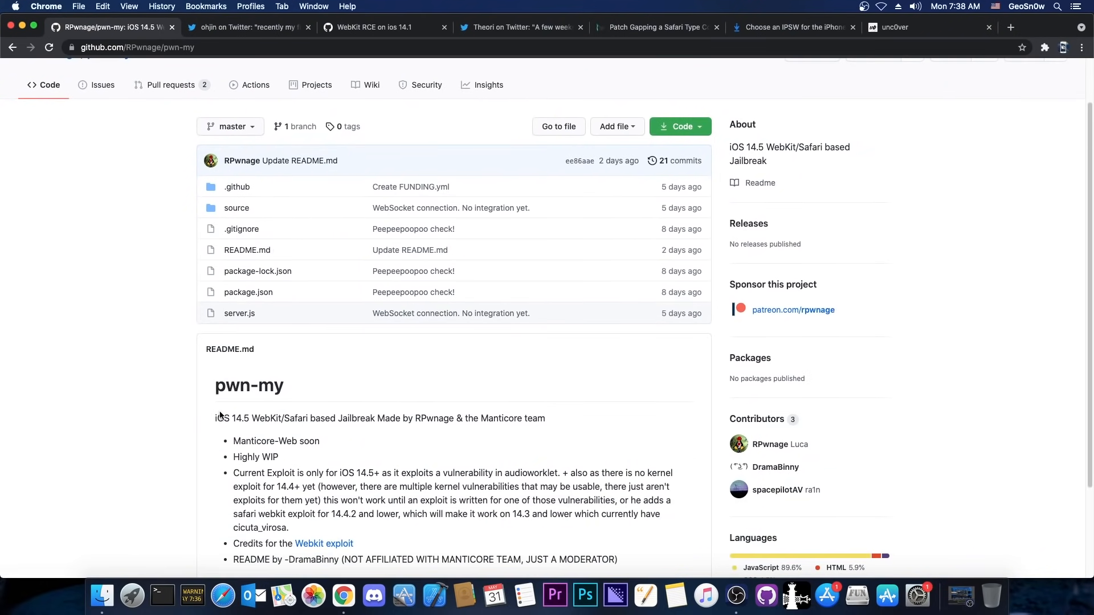
scroll(down, 3)
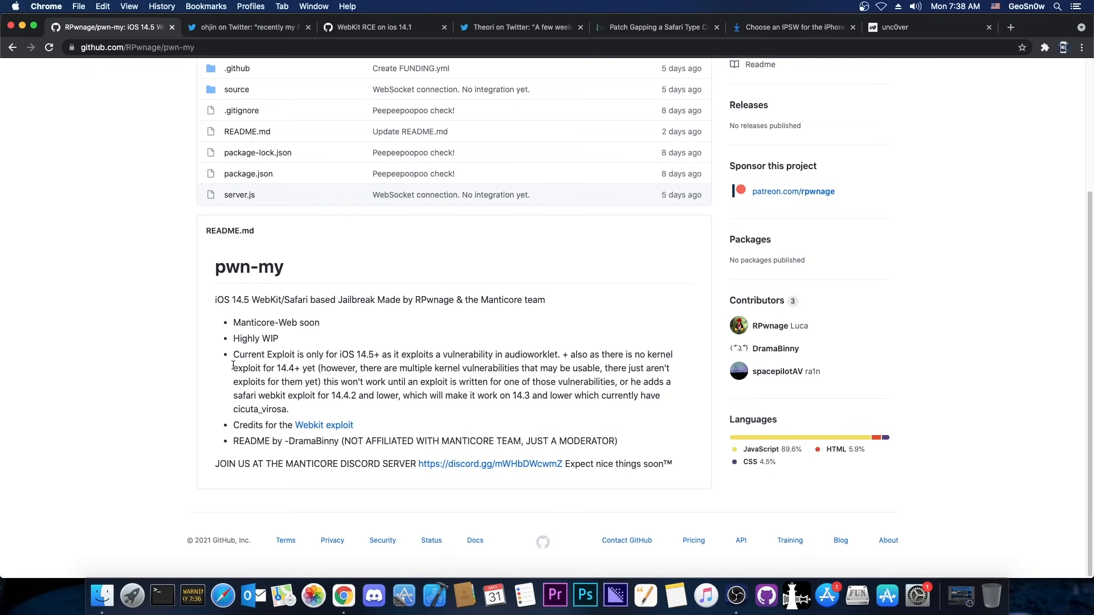
mouse_move(256, 313)
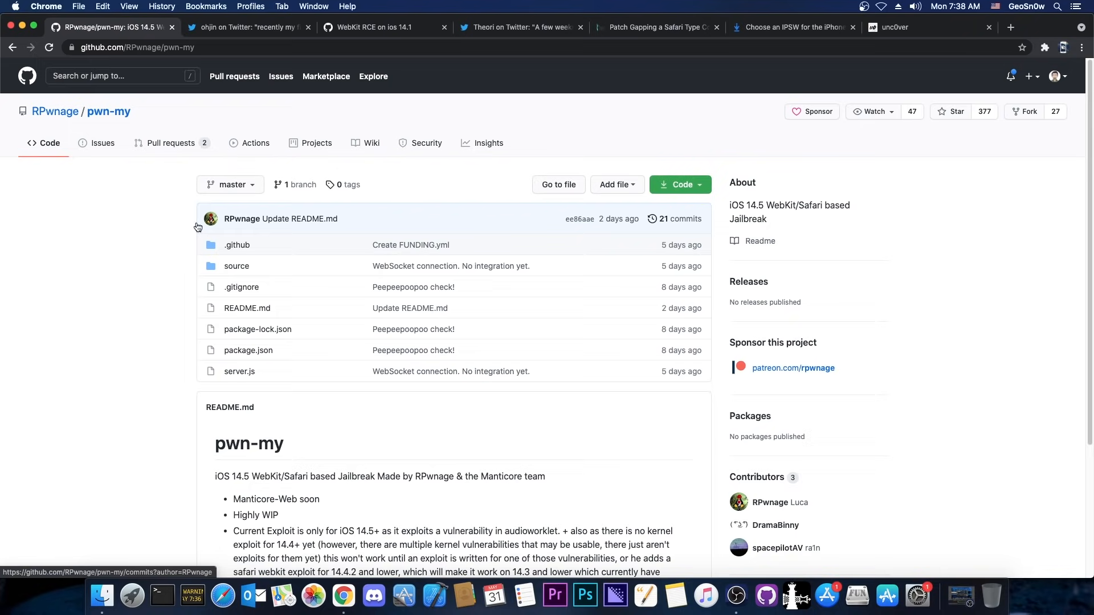
scroll(down, 3)
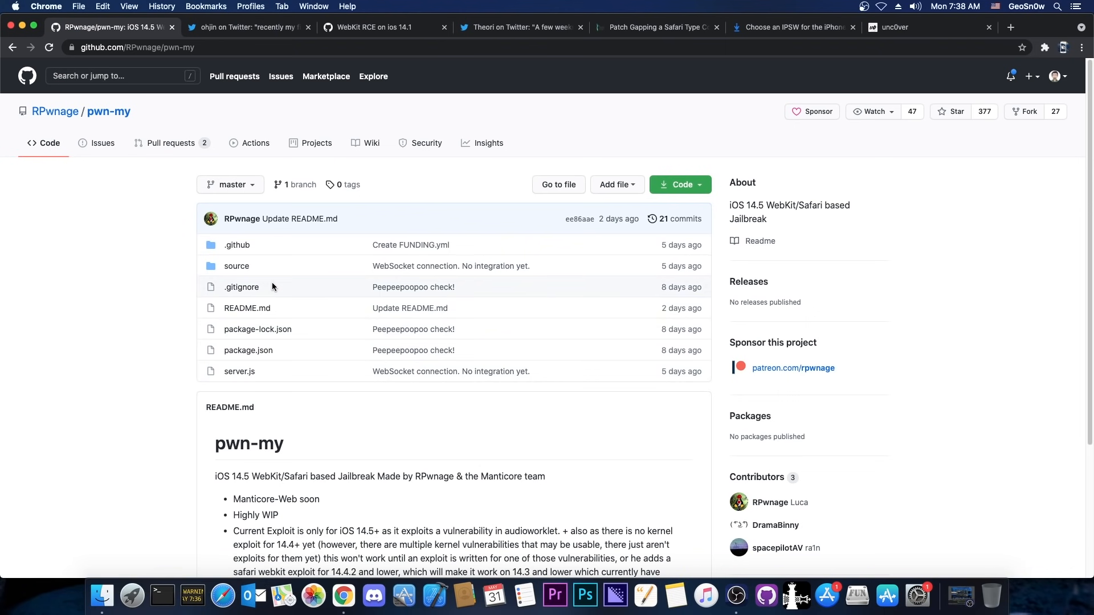
scroll(down, 3)
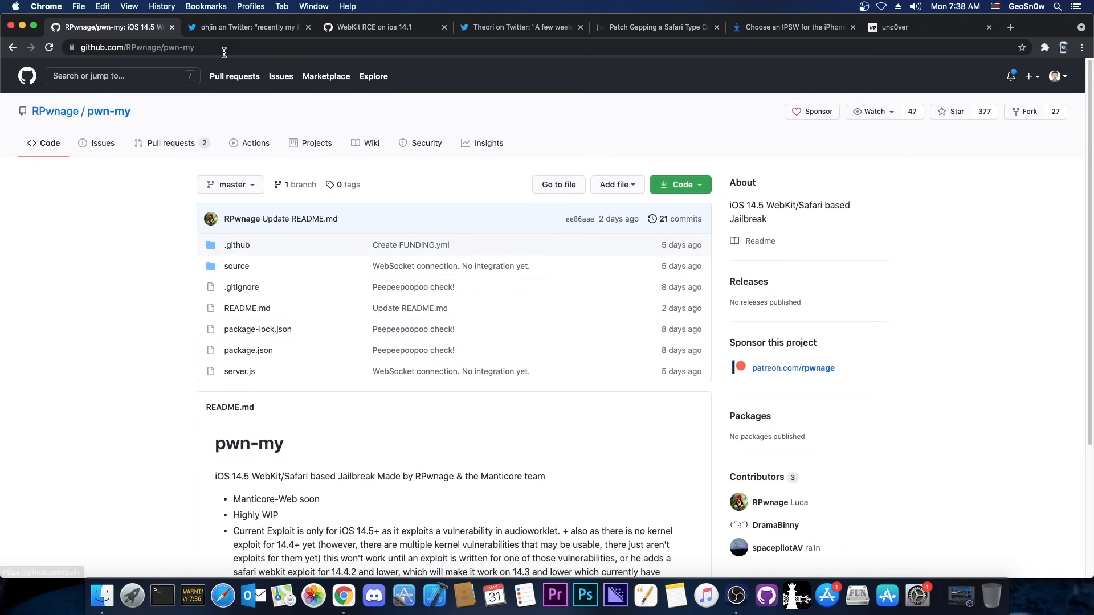
scroll(down, 3)
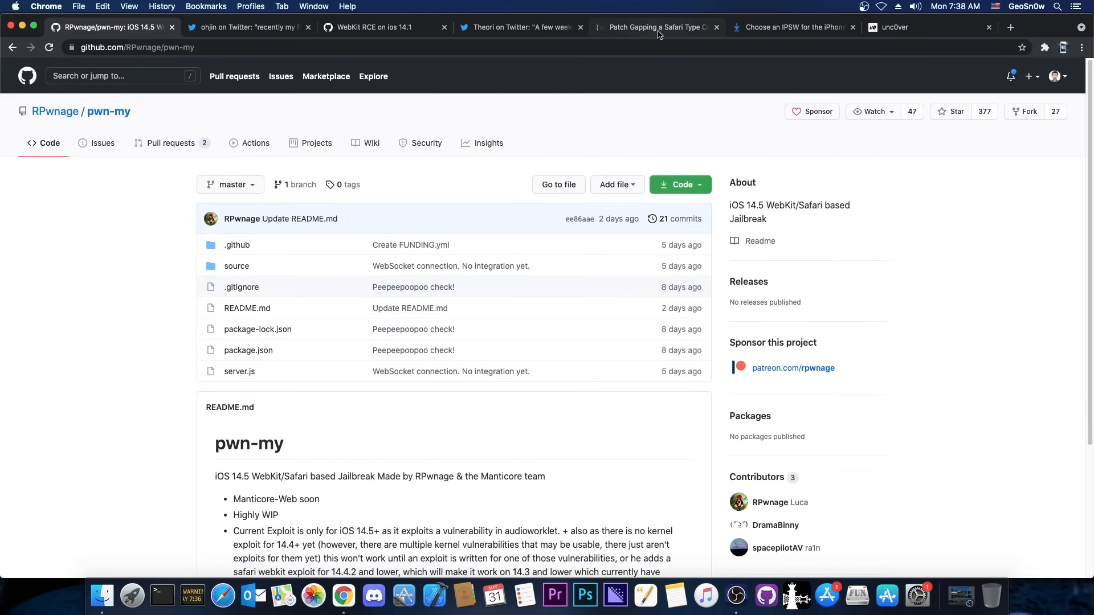
Skim the Theori patch-gapping article, then go back to the pwn-my repository.
click(659, 27)
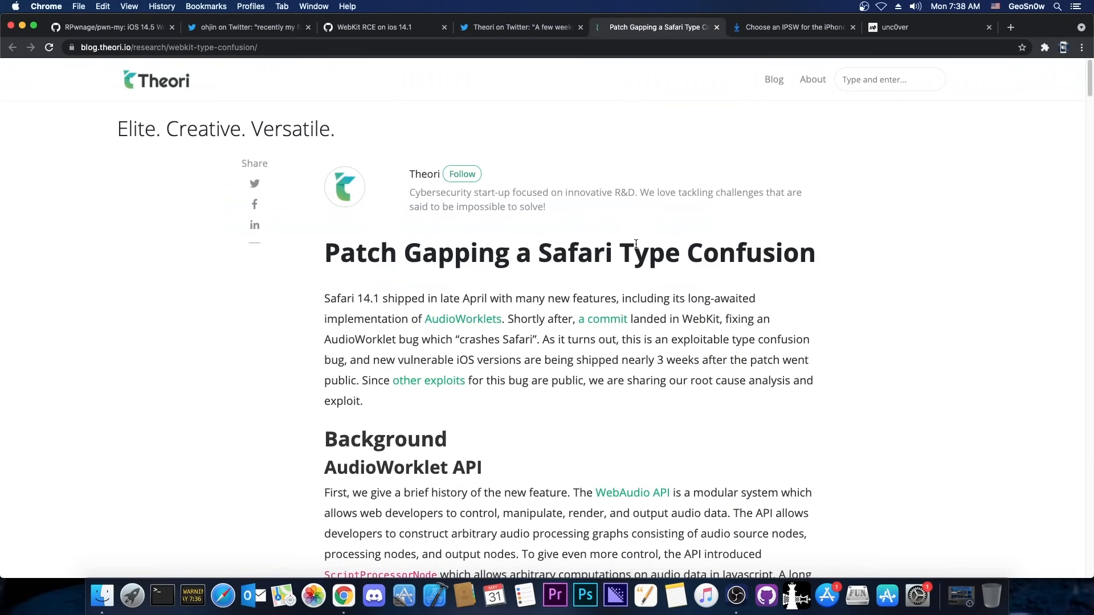
scroll(down, 3)
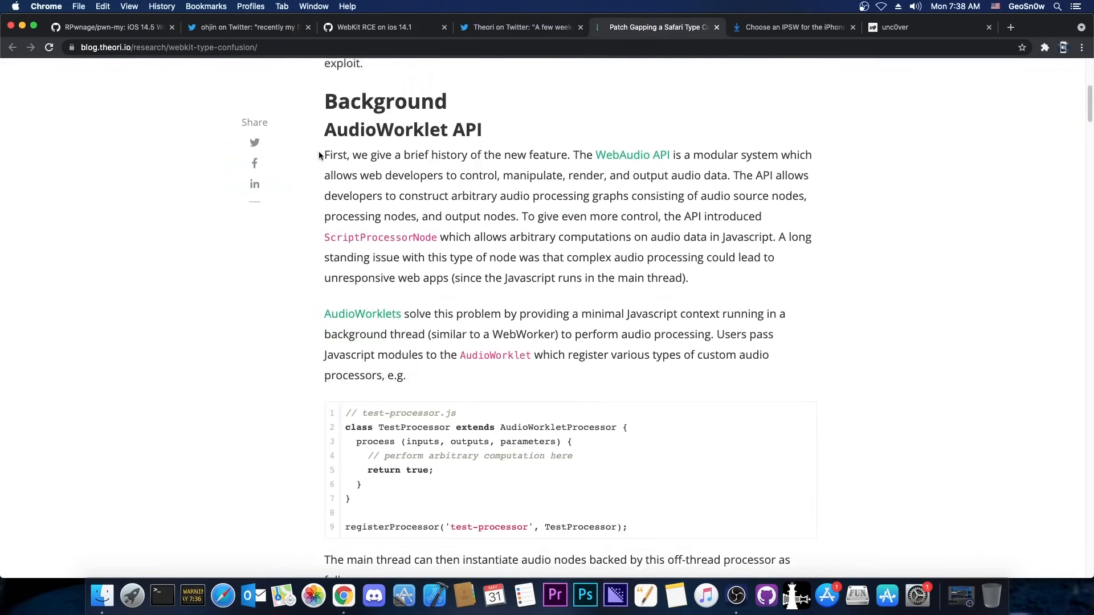
click(114, 27)
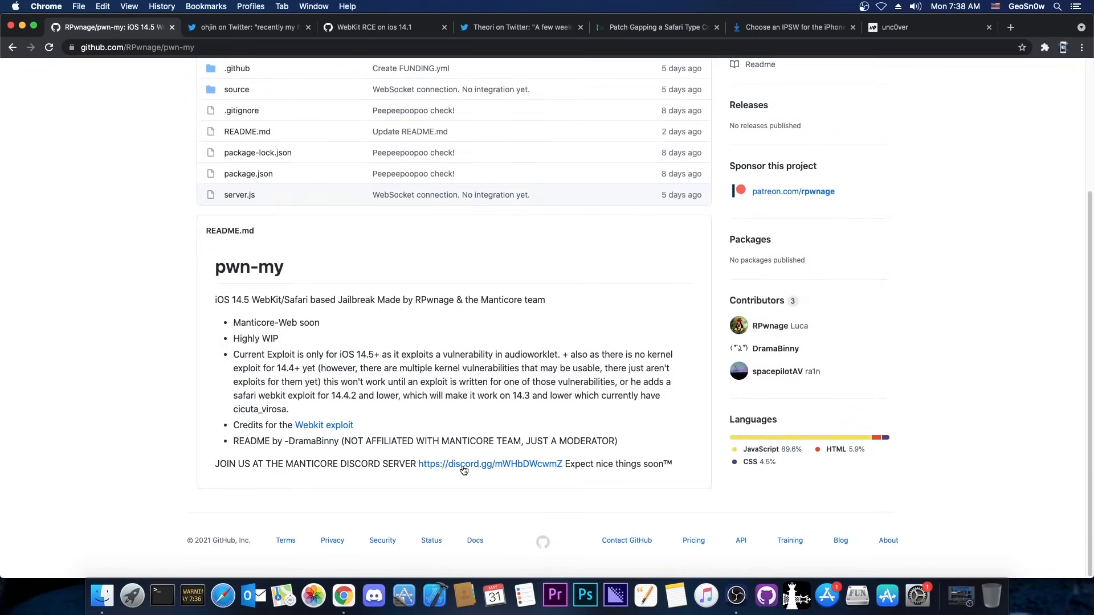
Review the WebKit RCE exploit gist and return to the Theori article via pwn-my.
click(247, 27)
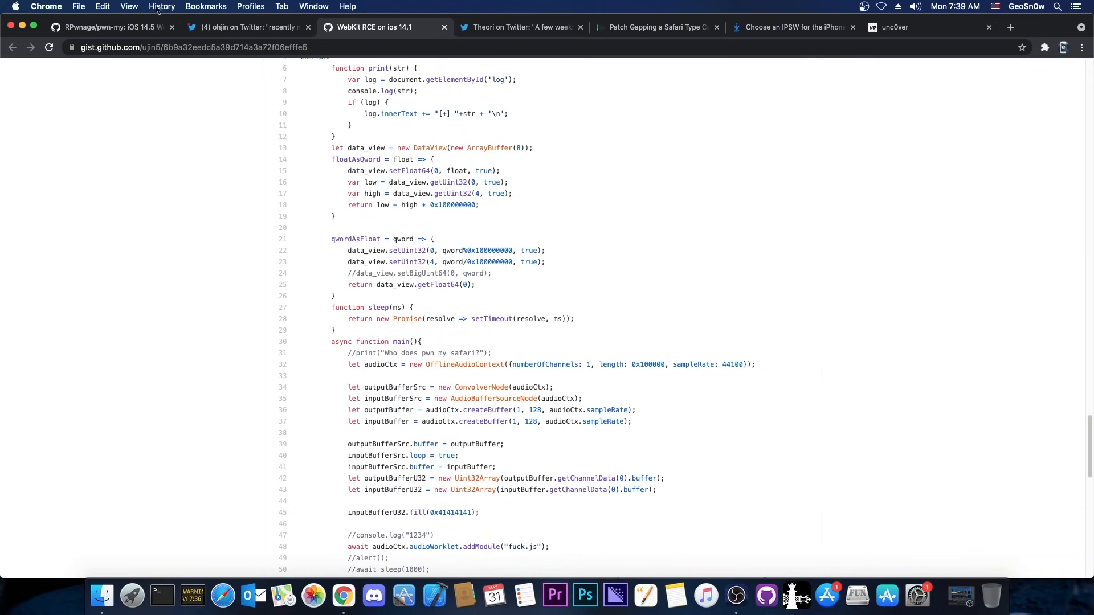
click(114, 28)
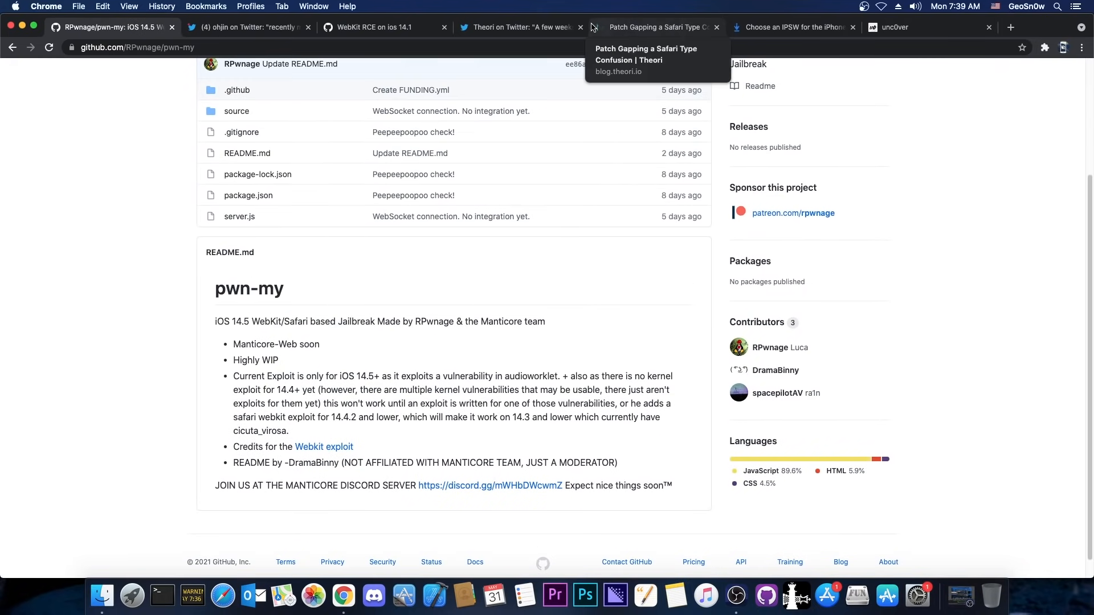
click(520, 28)
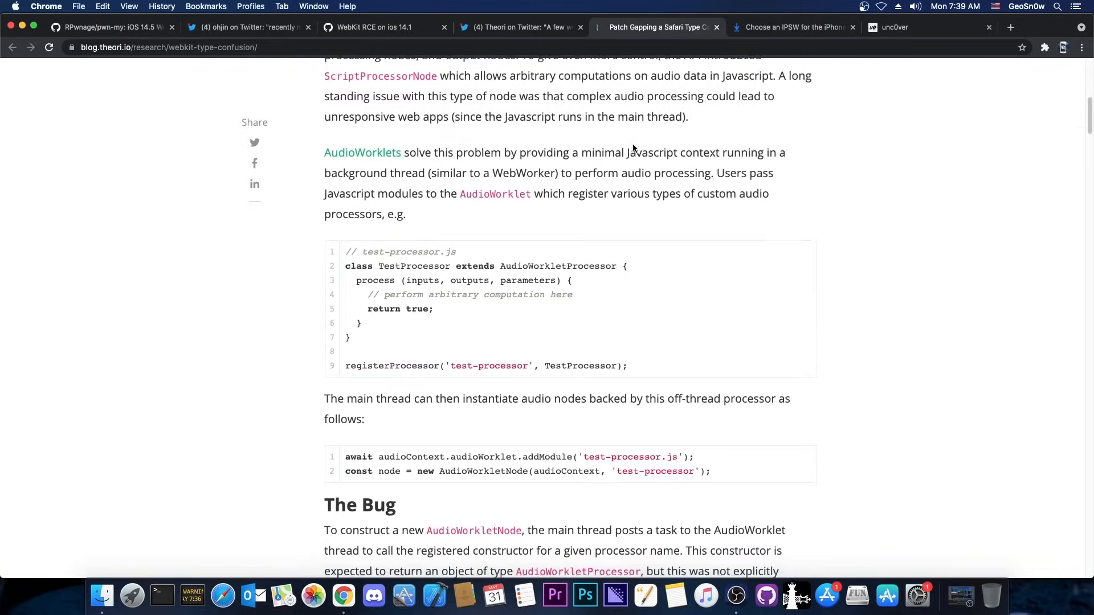
Highlight 'Our exploit, working as of iOS 14.6' in the Theori article's Conclusions.
scroll(down, 3)
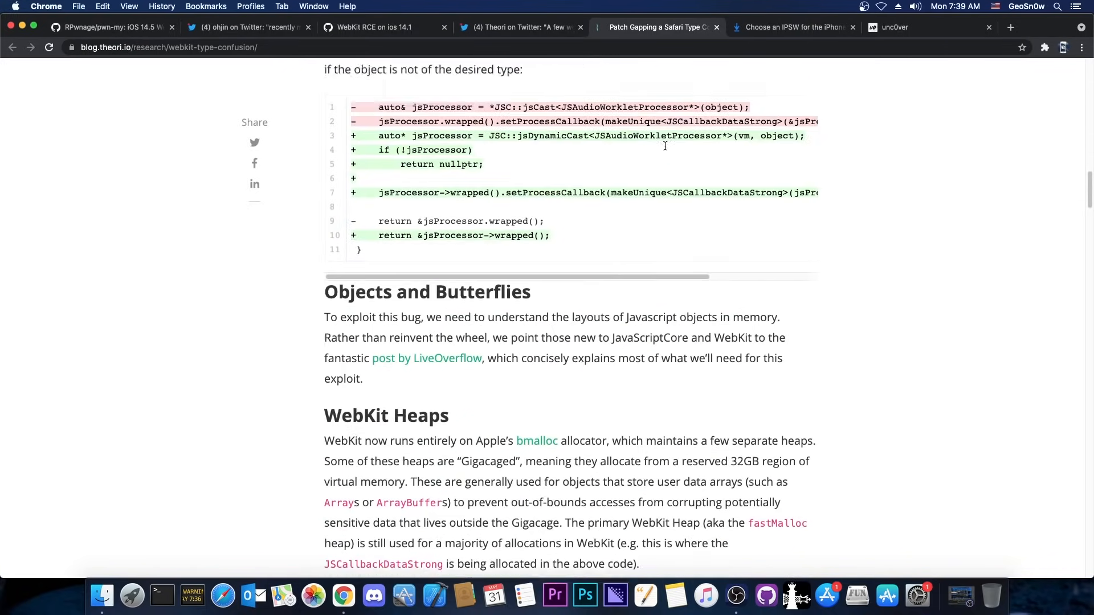
scroll(down, 3)
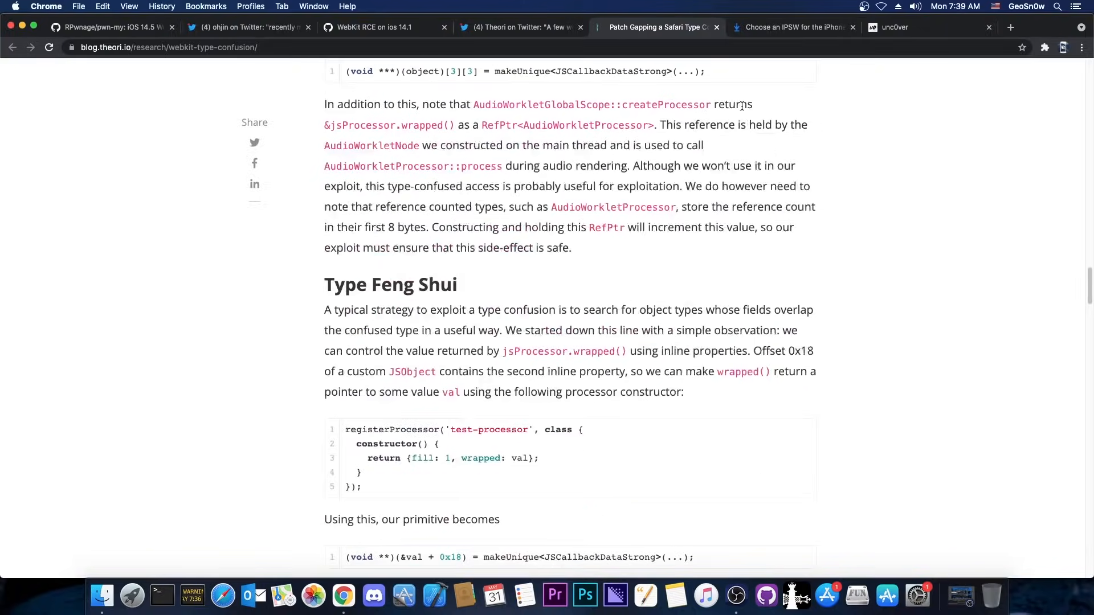
scroll(down, 3)
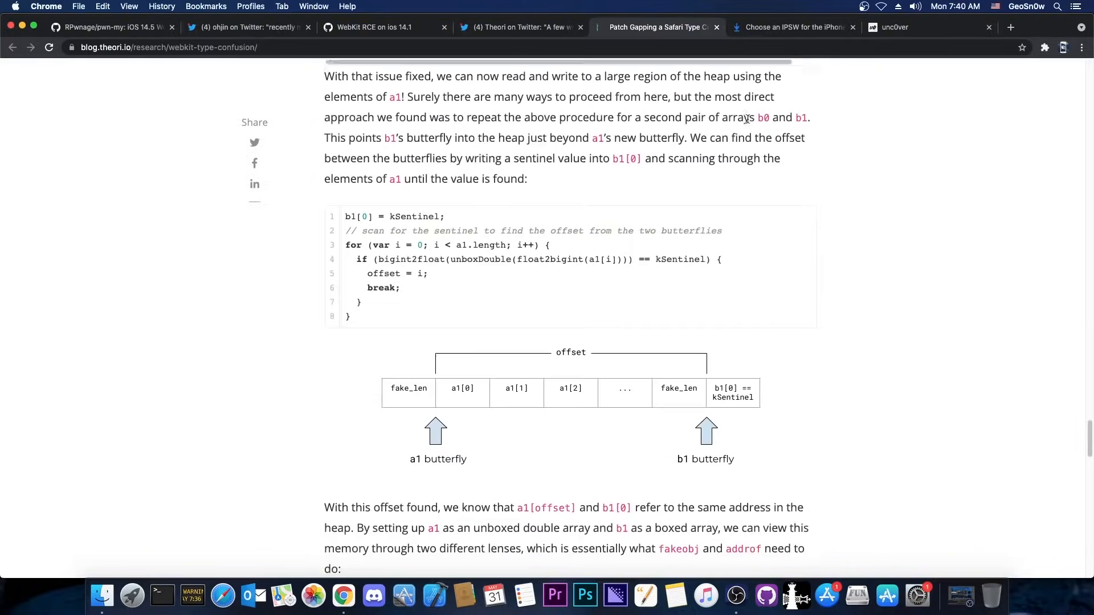
scroll(down, 3)
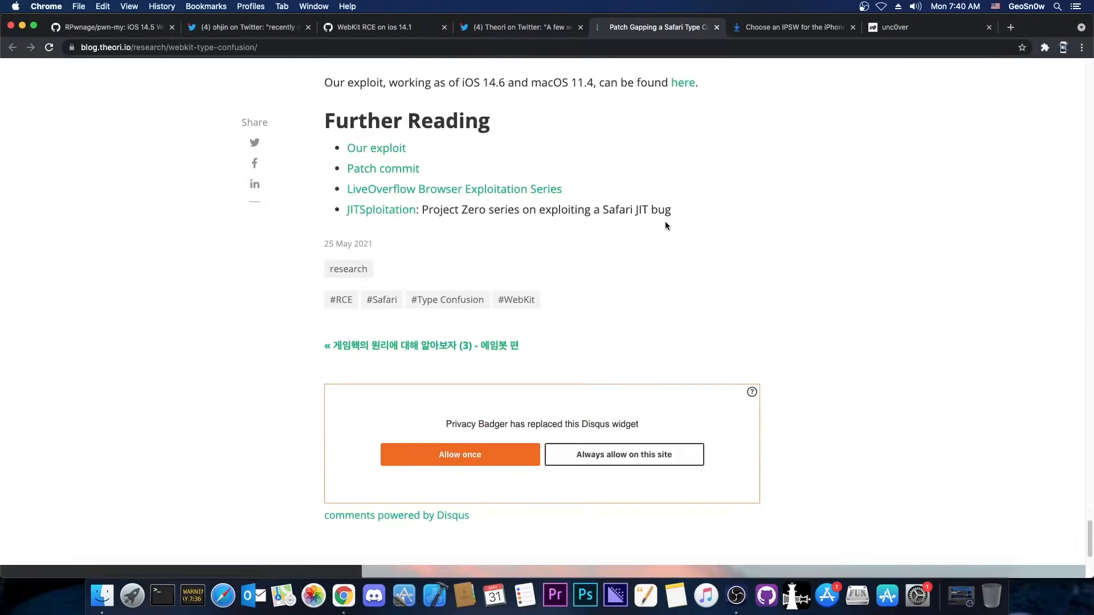
scroll(up, 3)
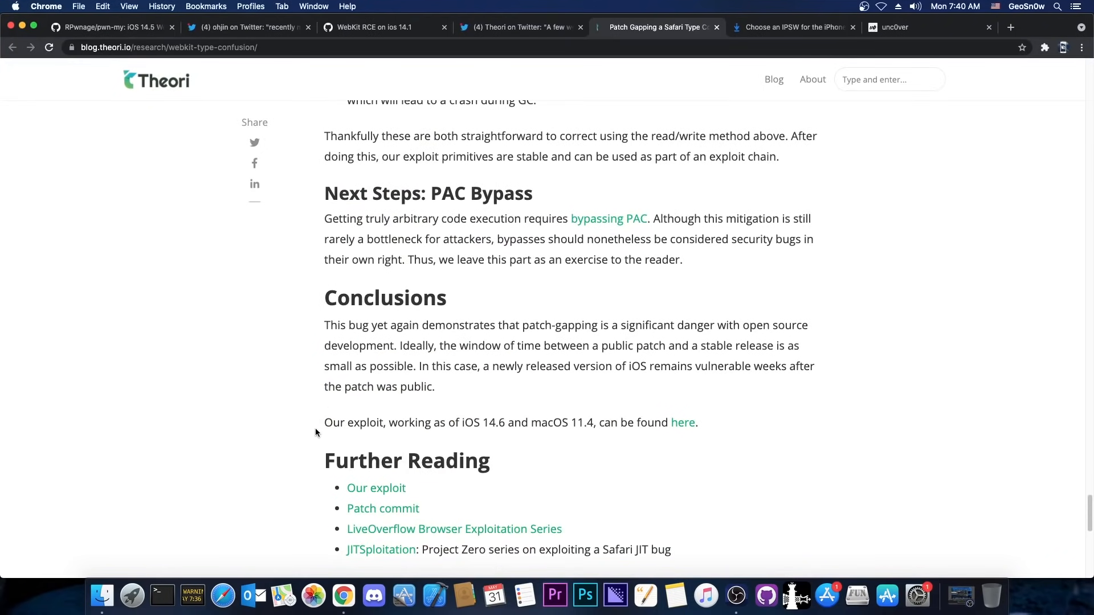
drag(324, 422, 425, 422)
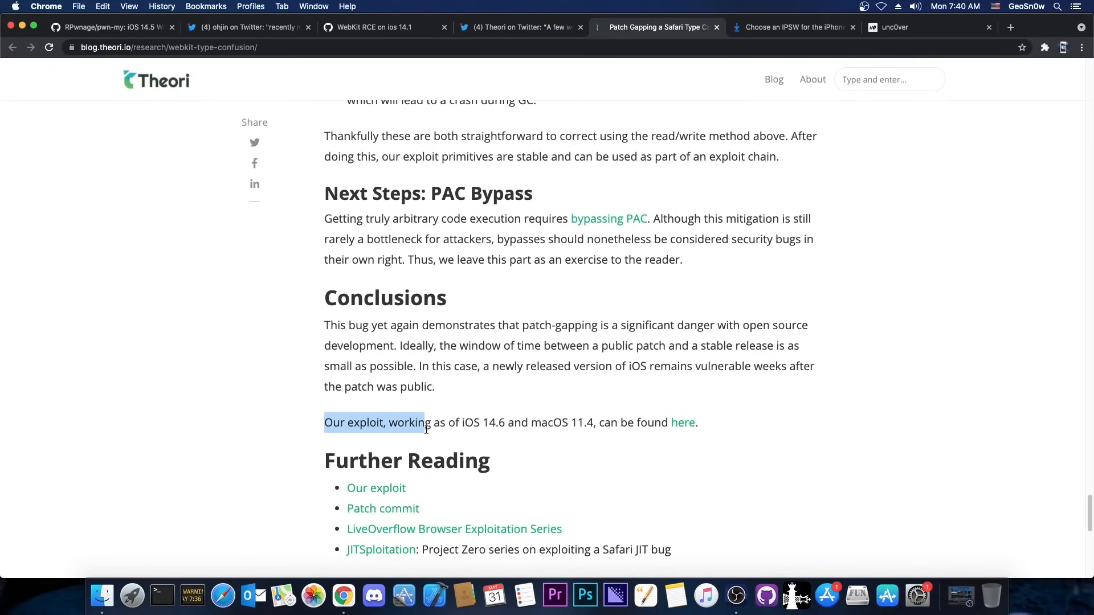
drag(424, 422, 455, 422)
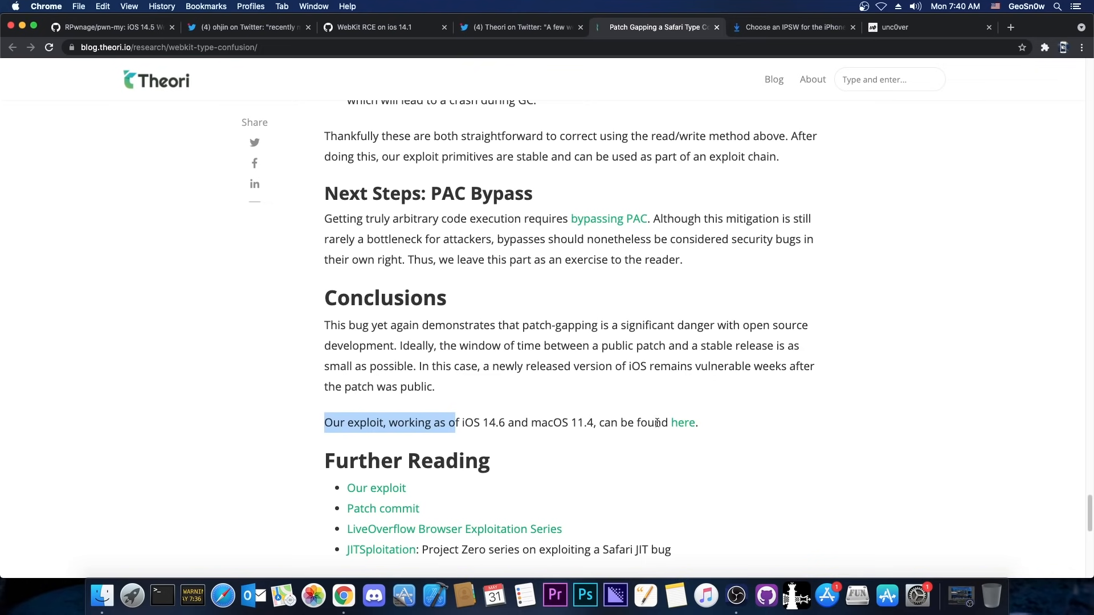
Switch to the iPhone 12 Pro Max IPSW list on ipsw.me.
click(794, 27)
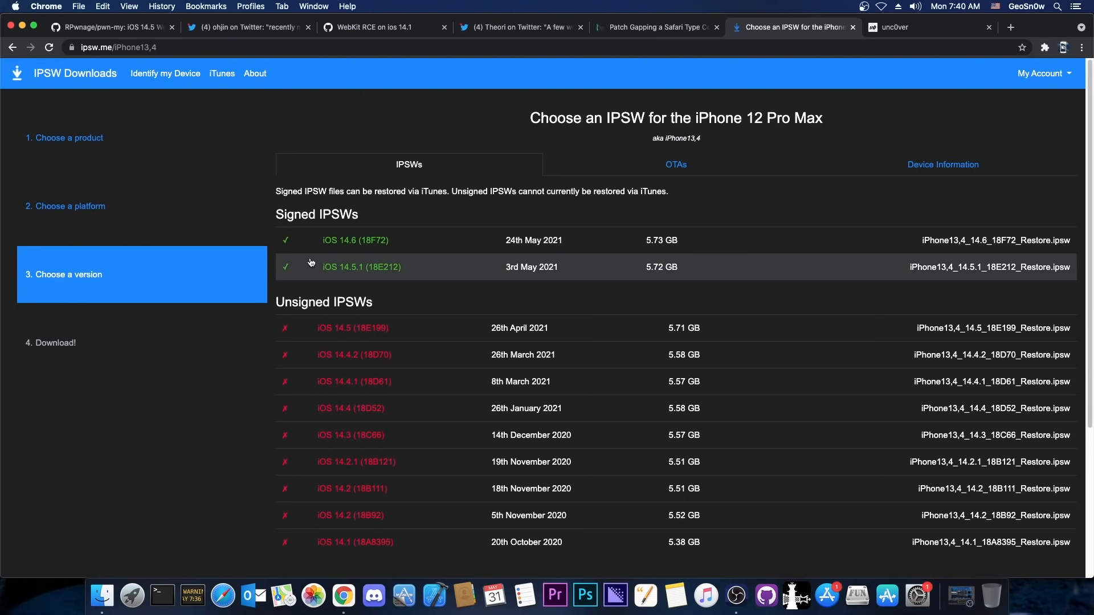
mouse_move(360, 256)
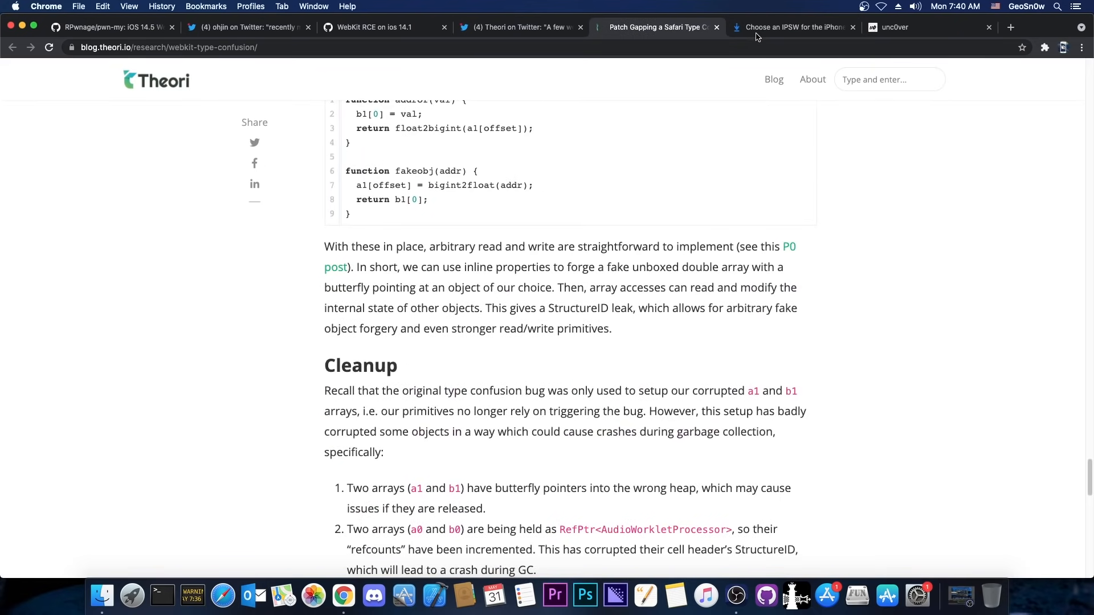
click(791, 28)
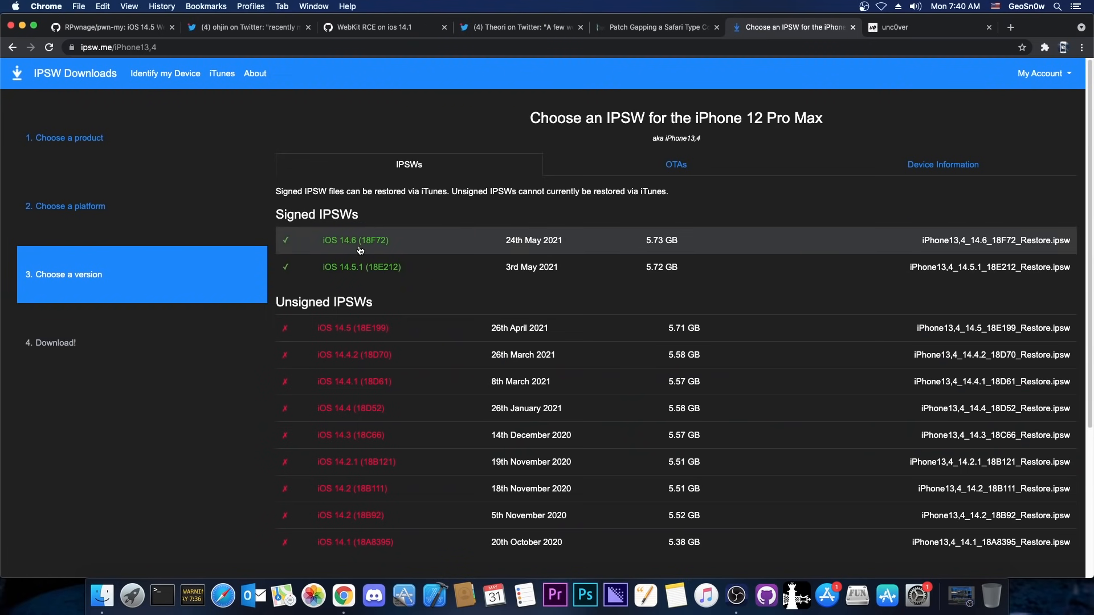
mouse_move(524, 251)
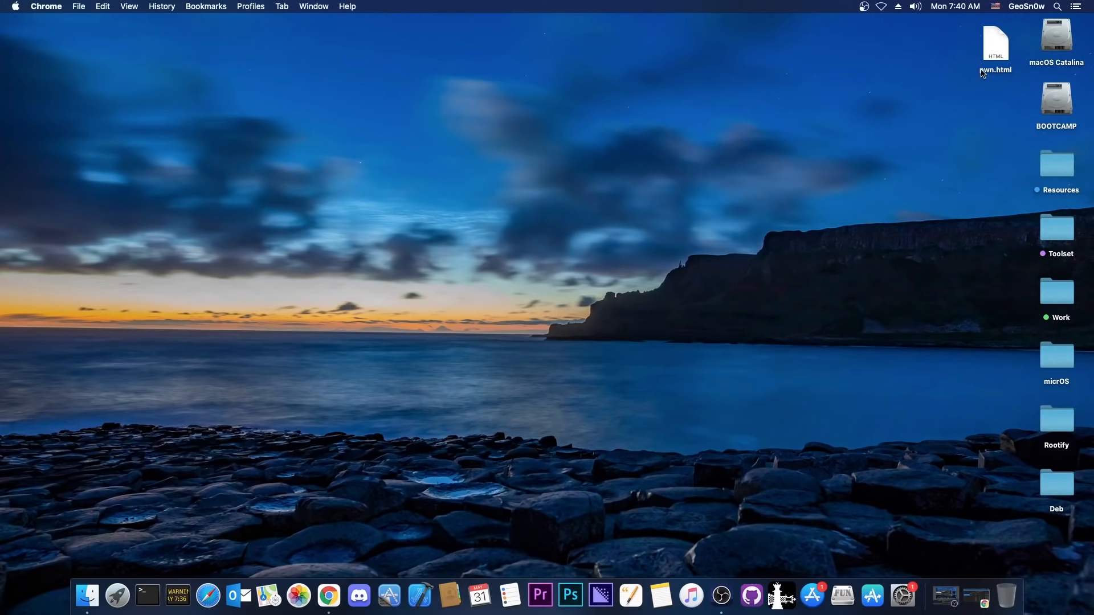
drag(996, 44, 917, 210)
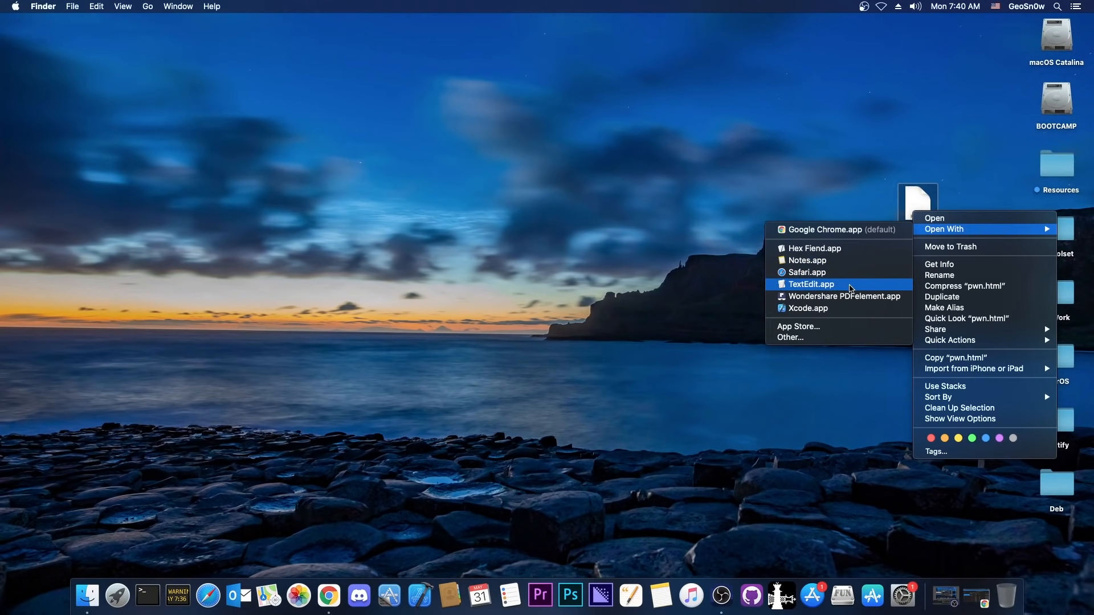
click(808, 308)
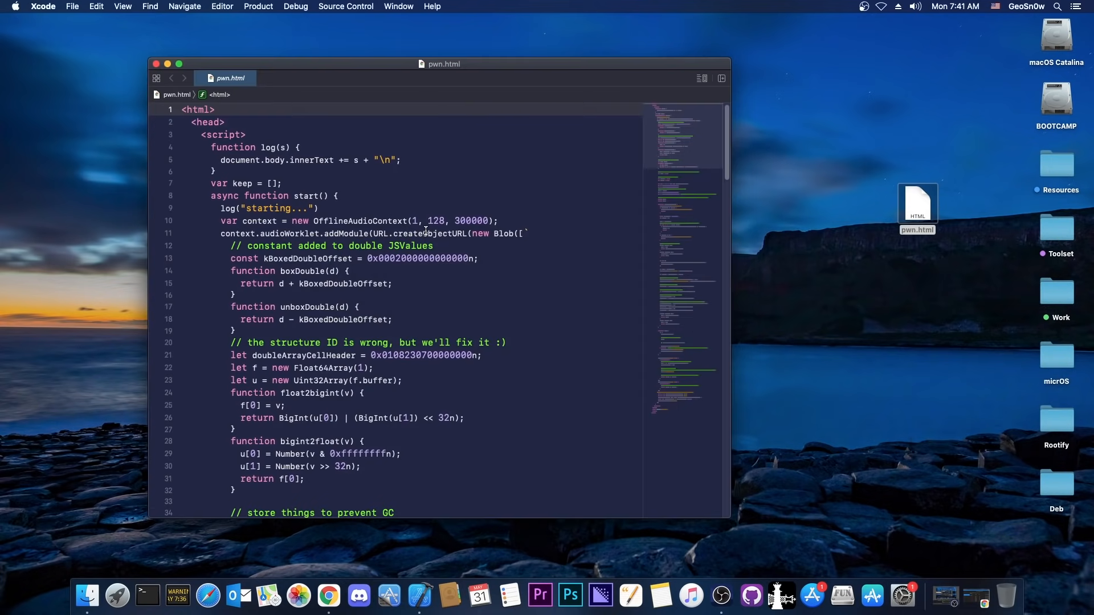
scroll(down, 3)
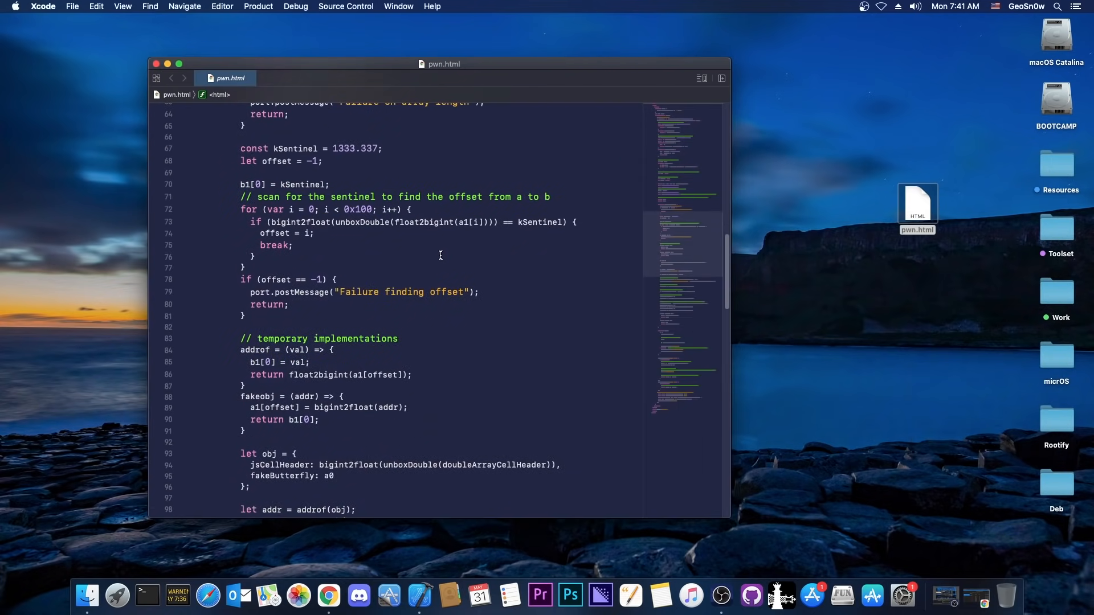
scroll(down, 3)
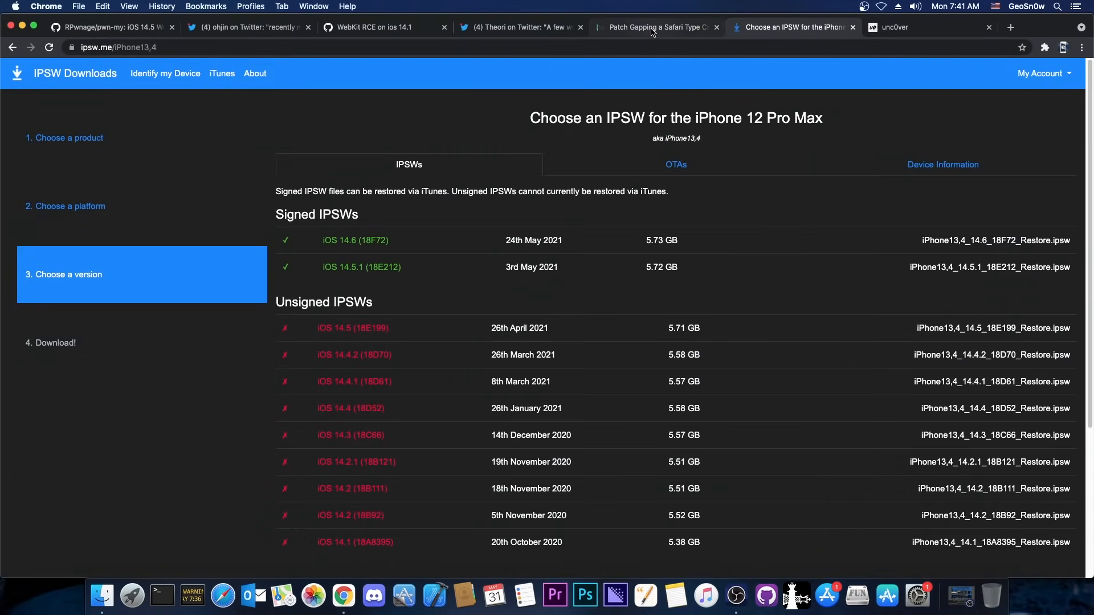
Look over the WebKit RCE on iOS 14.1 gist readme and return to the Theori post.
click(656, 27)
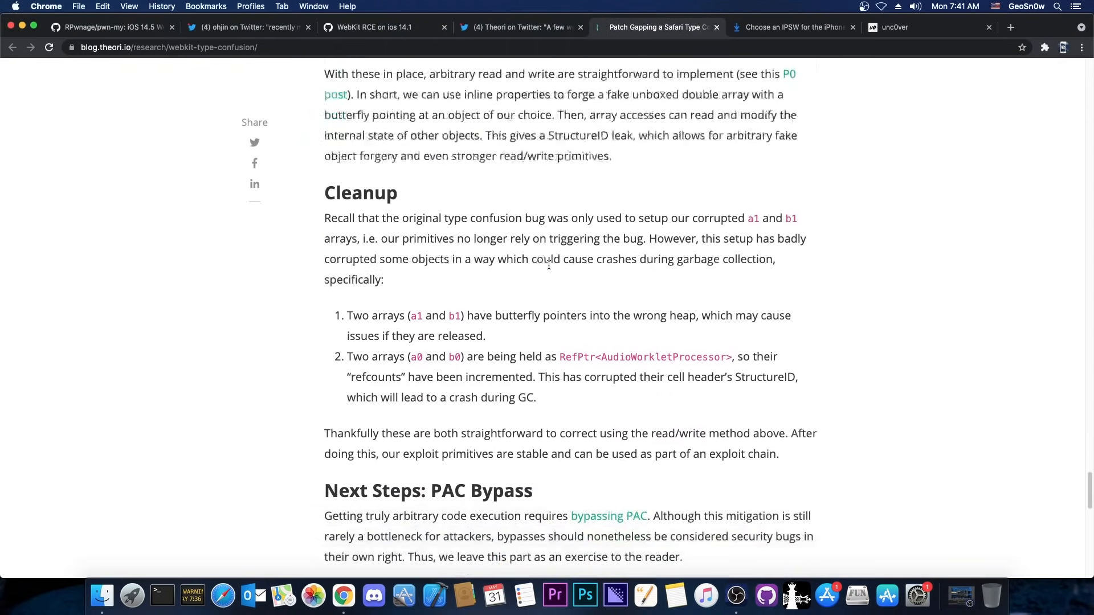
click(372, 27)
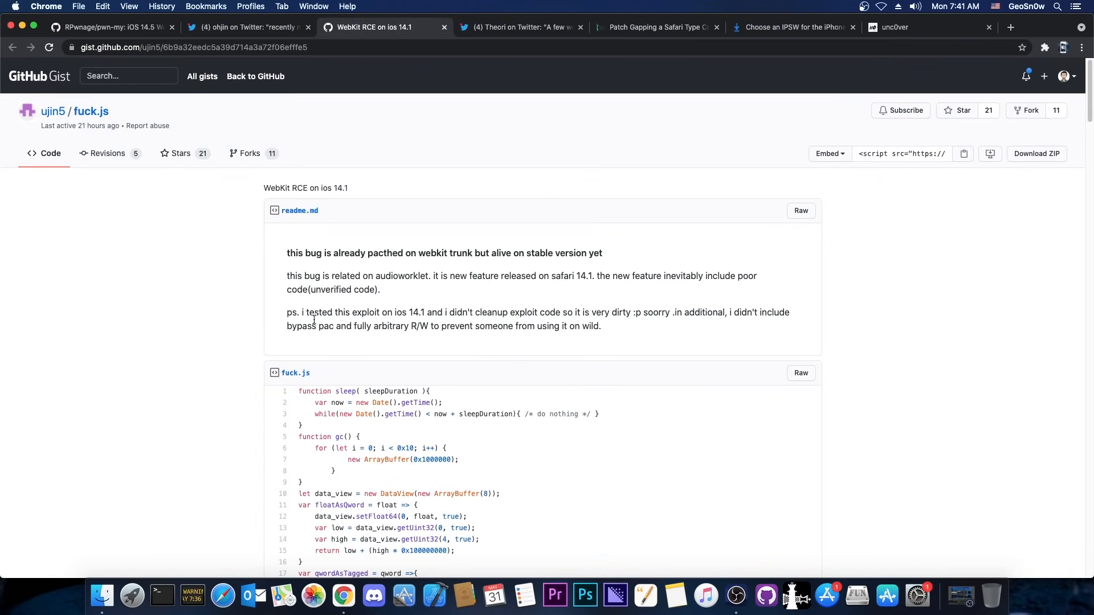
mouse_move(513, 321)
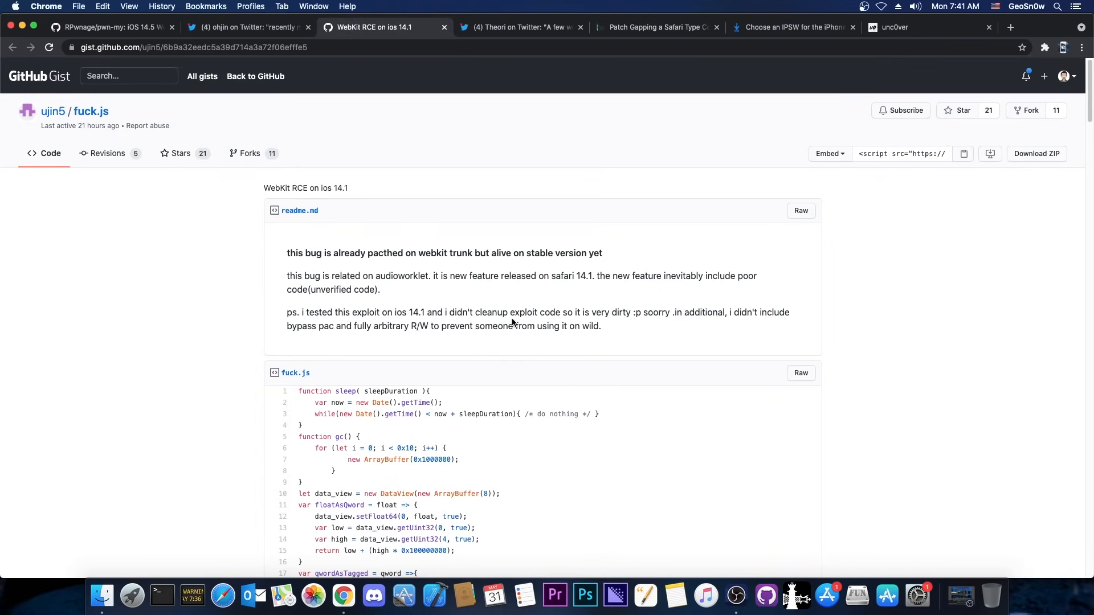
mouse_move(597, 312)
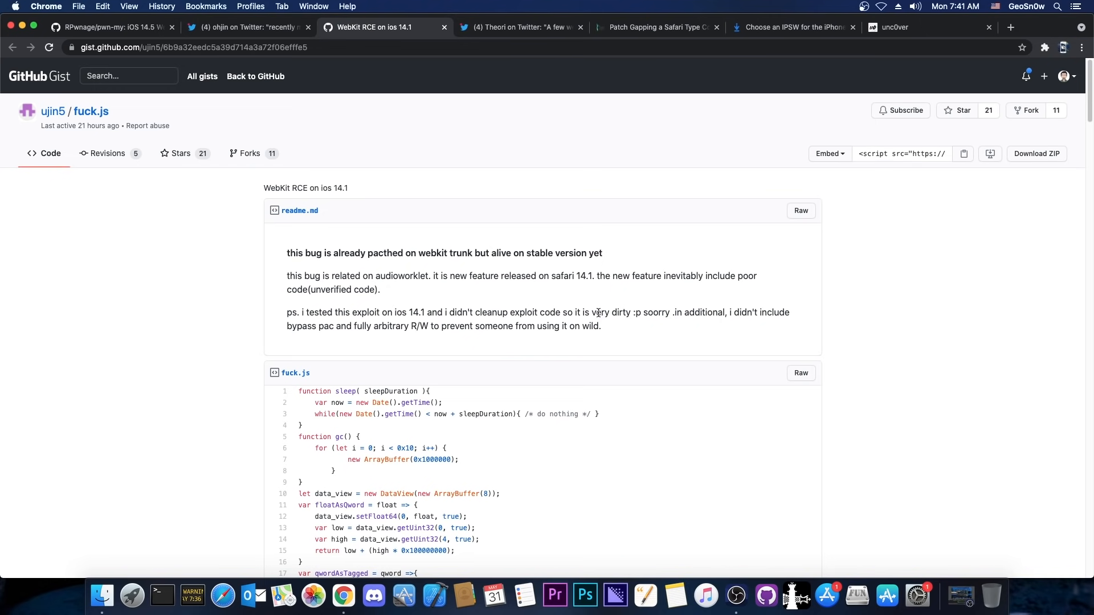
mouse_move(589, 303)
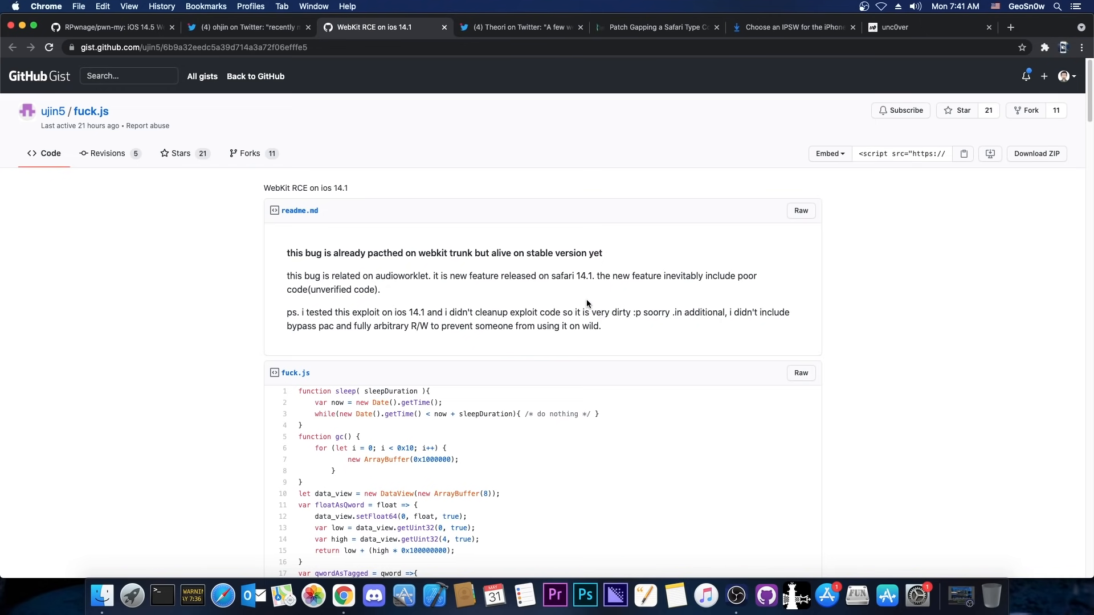
click(656, 27)
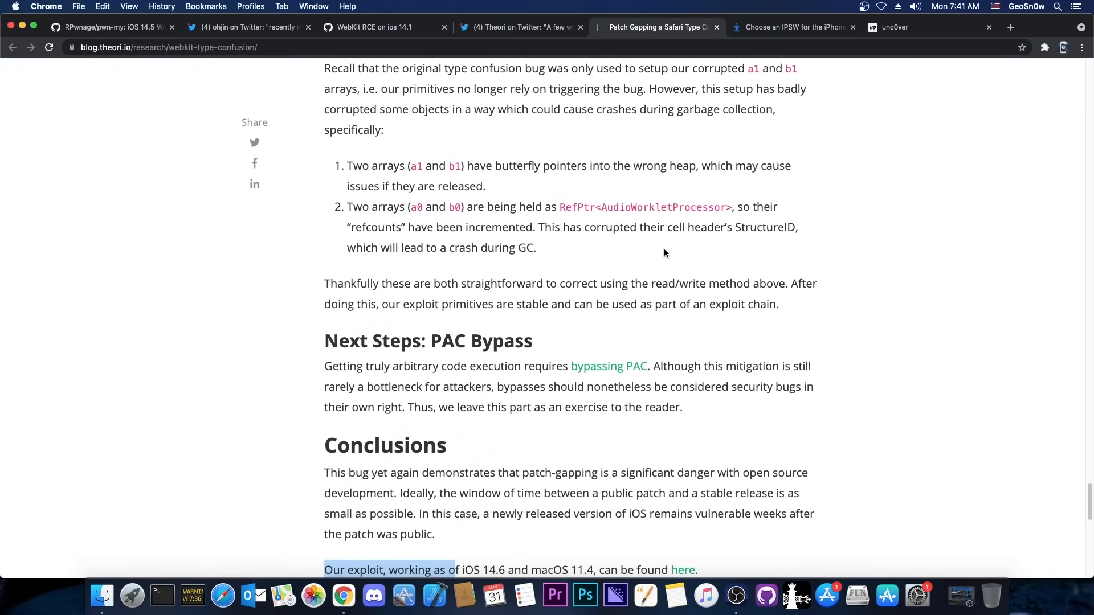
Switch to the iPhone 12 Pro Max IPSW list showing iOS 14.6 still signed.
click(791, 27)
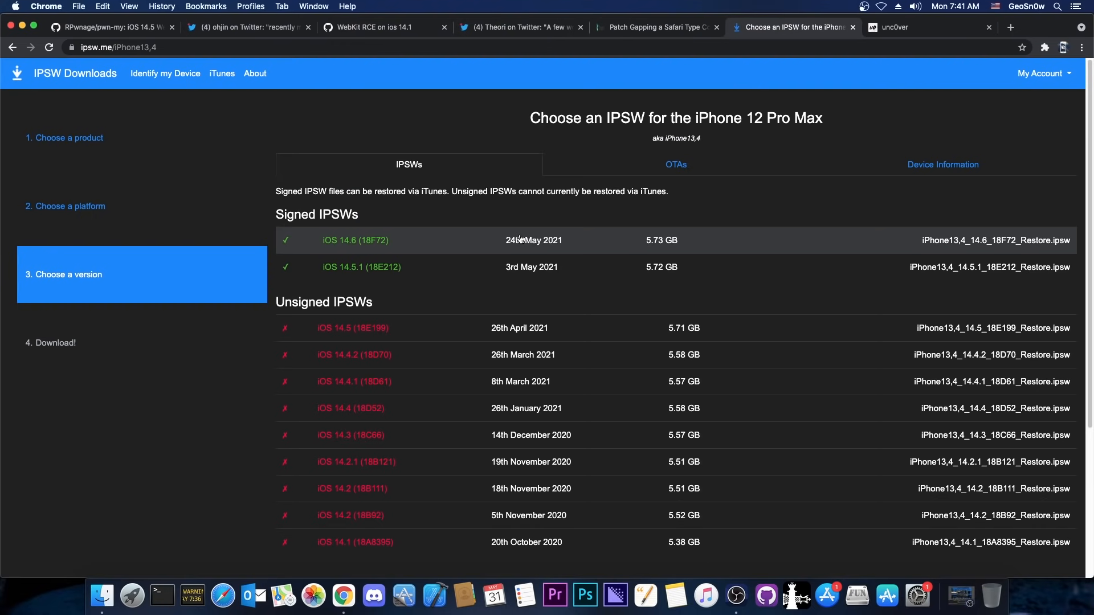
mouse_move(365, 244)
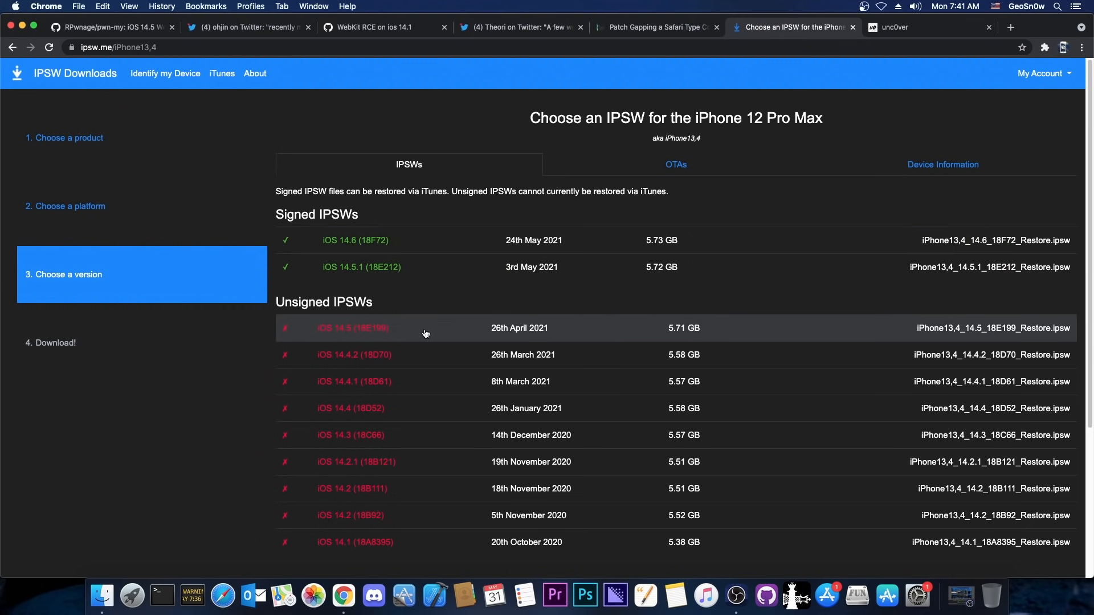
mouse_move(406, 382)
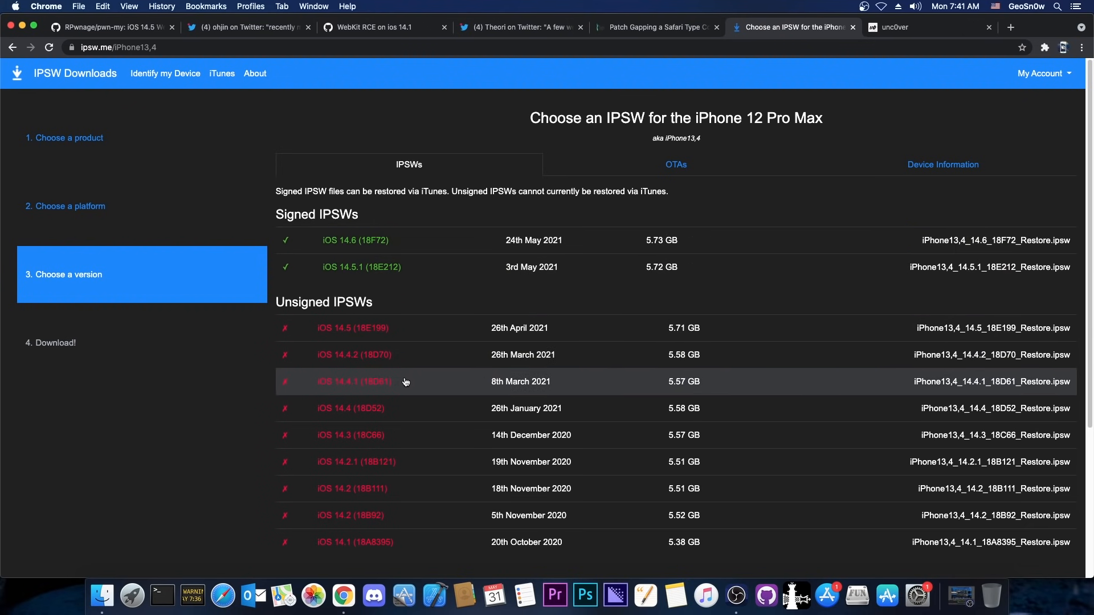
mouse_move(402, 407)
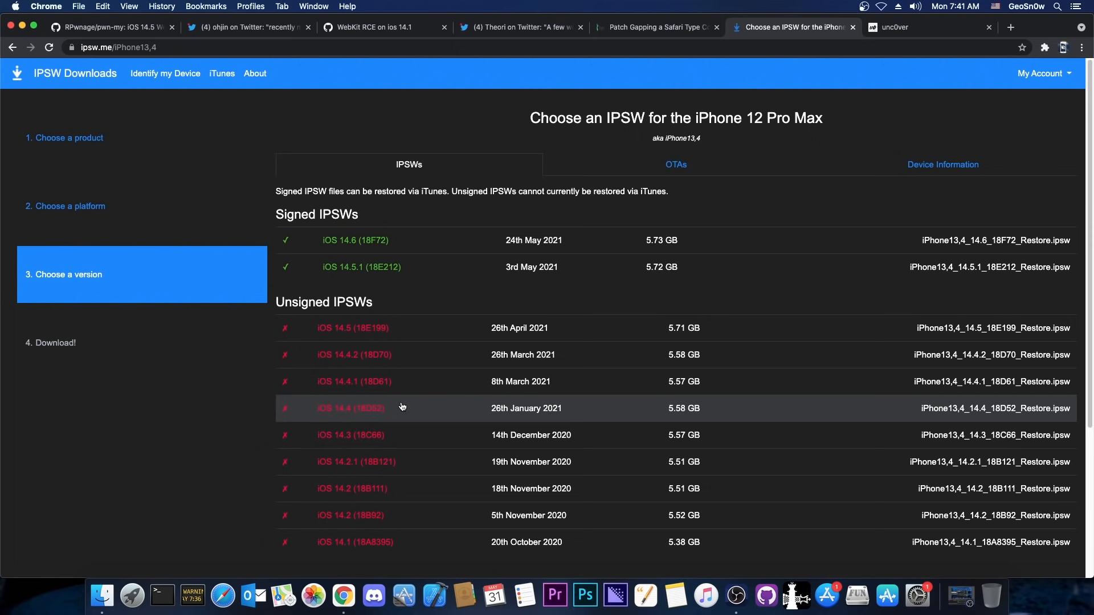
mouse_move(329, 397)
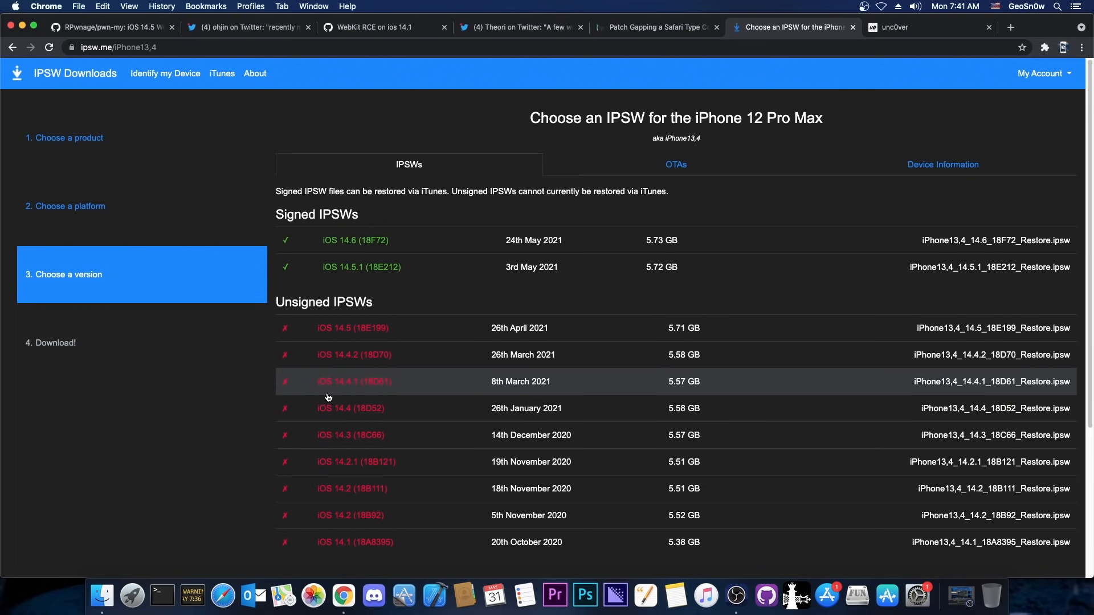
mouse_move(424, 262)
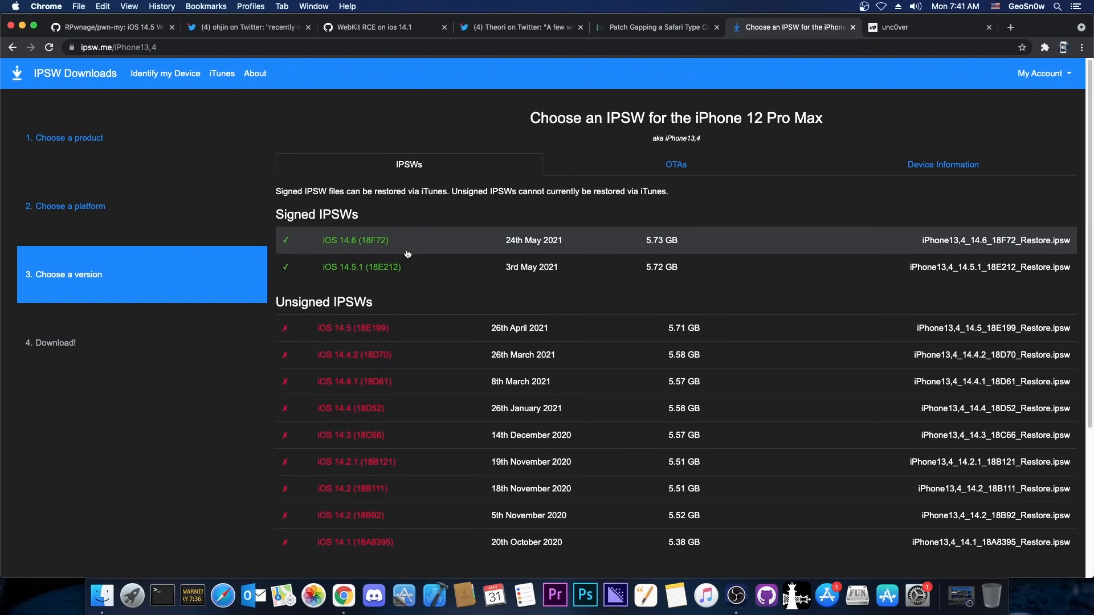
Return to the pwn-my repository README noting the exploit targets iOS 14.5+.
click(102, 27)
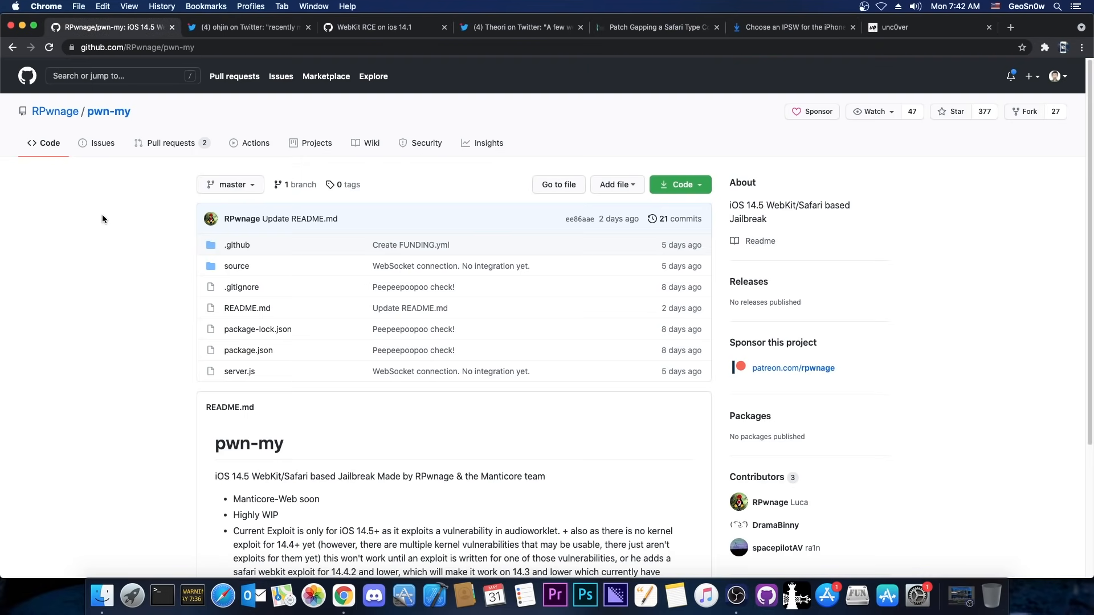
scroll(down, 3)
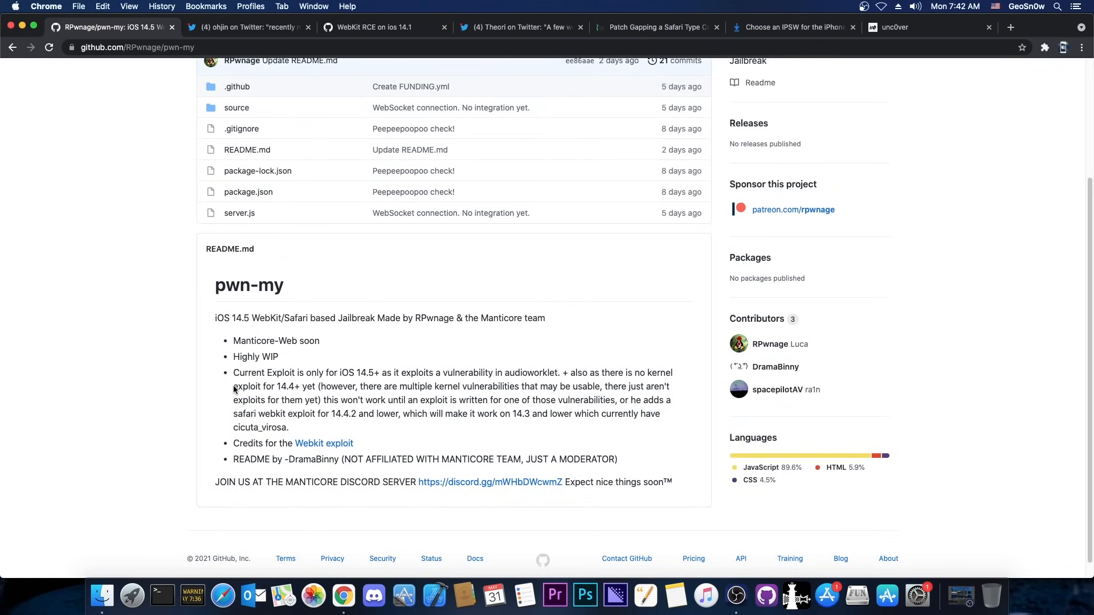
mouse_move(209, 385)
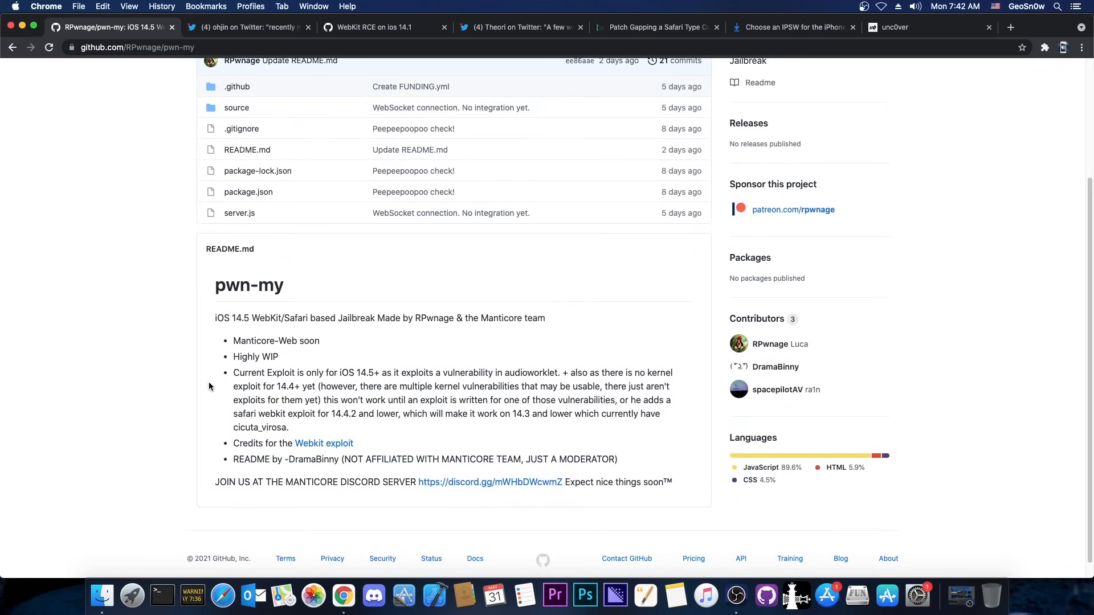
mouse_move(367, 357)
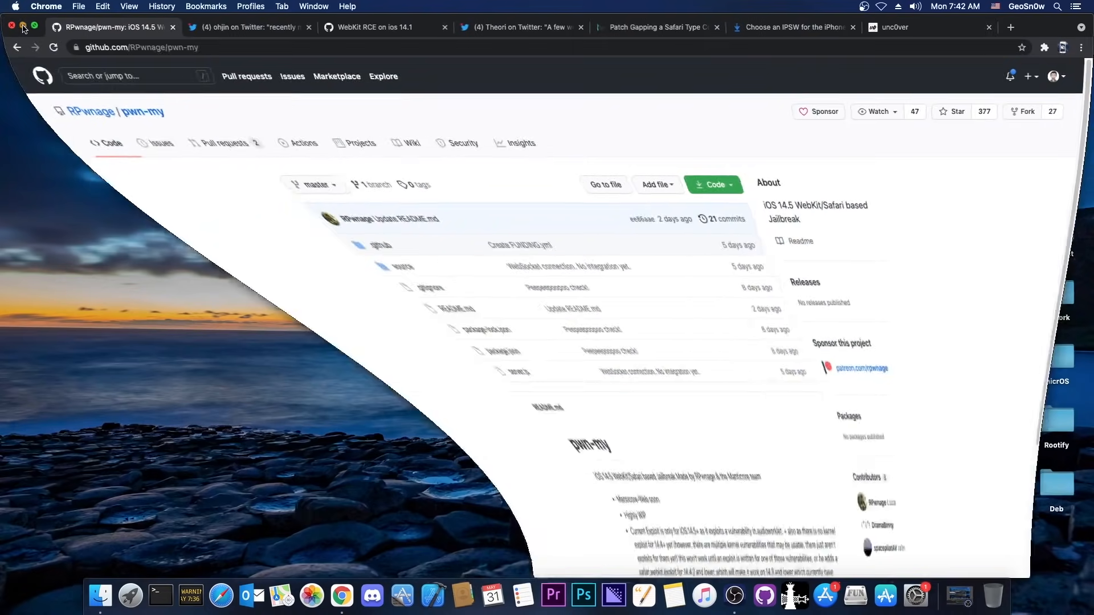
Minimize Chrome to reveal pwn.html on the desktop, then restore the window.
click(10, 26)
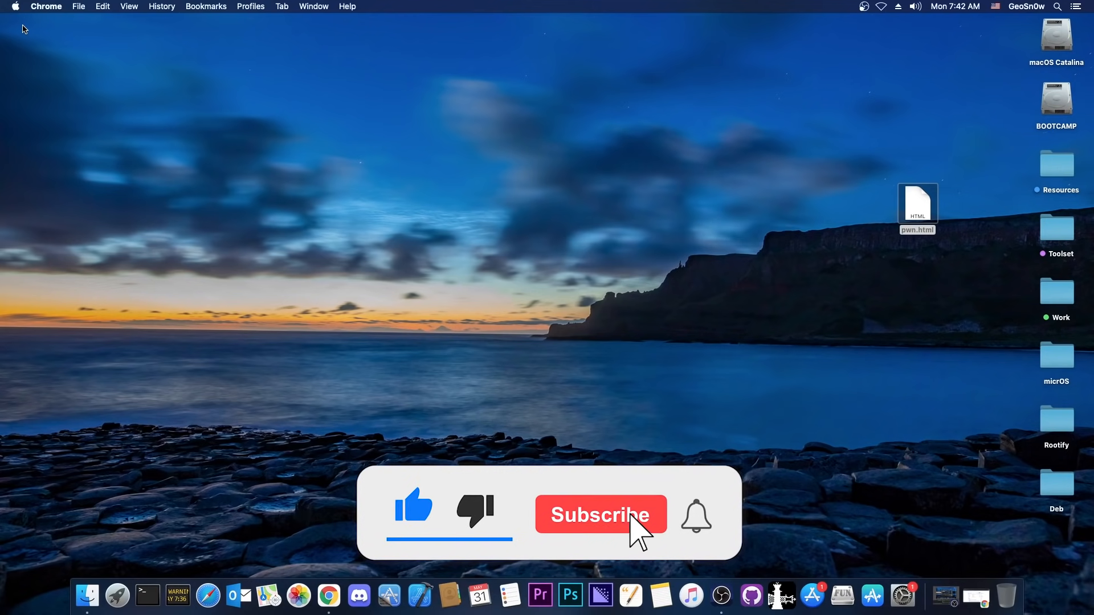
click(601, 516)
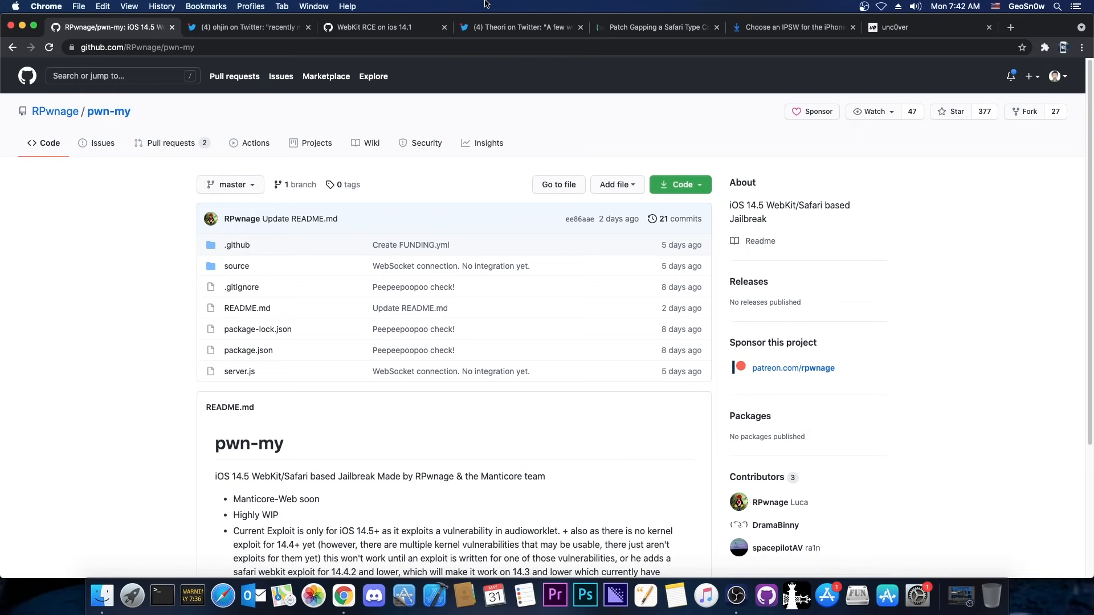
Read further down the pwn-my README, then switch to the Theori type-confusion post.
scroll(down, 3)
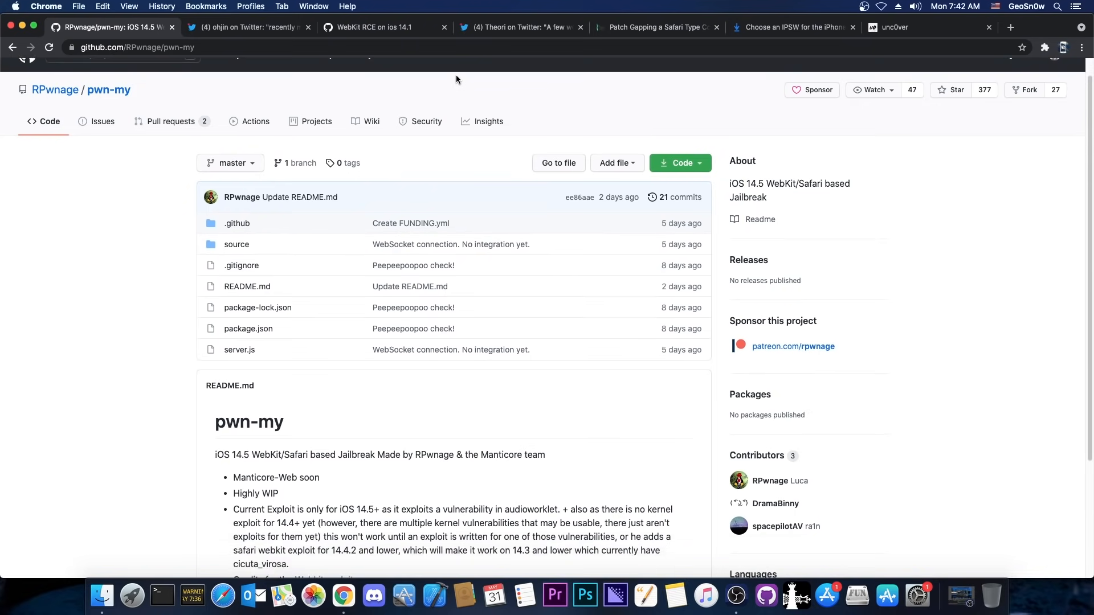
scroll(down, 3)
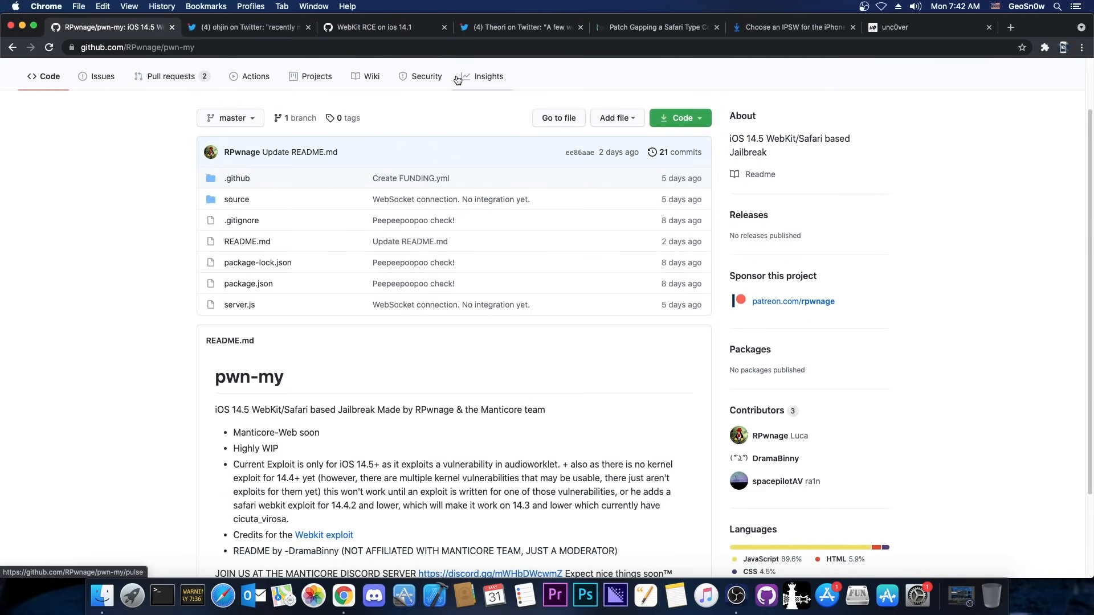
mouse_move(424, 83)
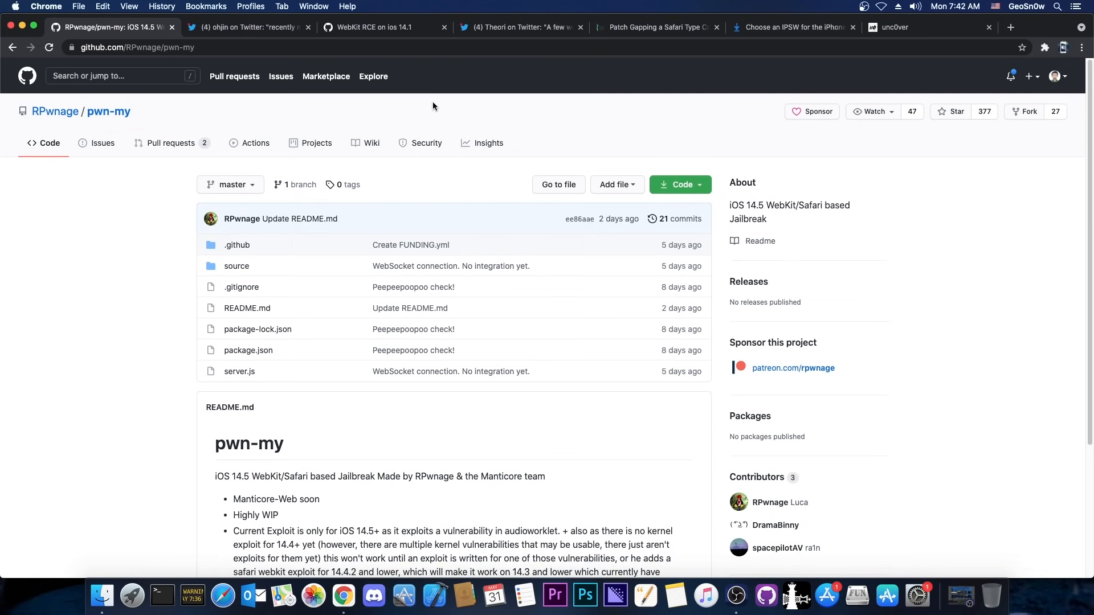
click(659, 27)
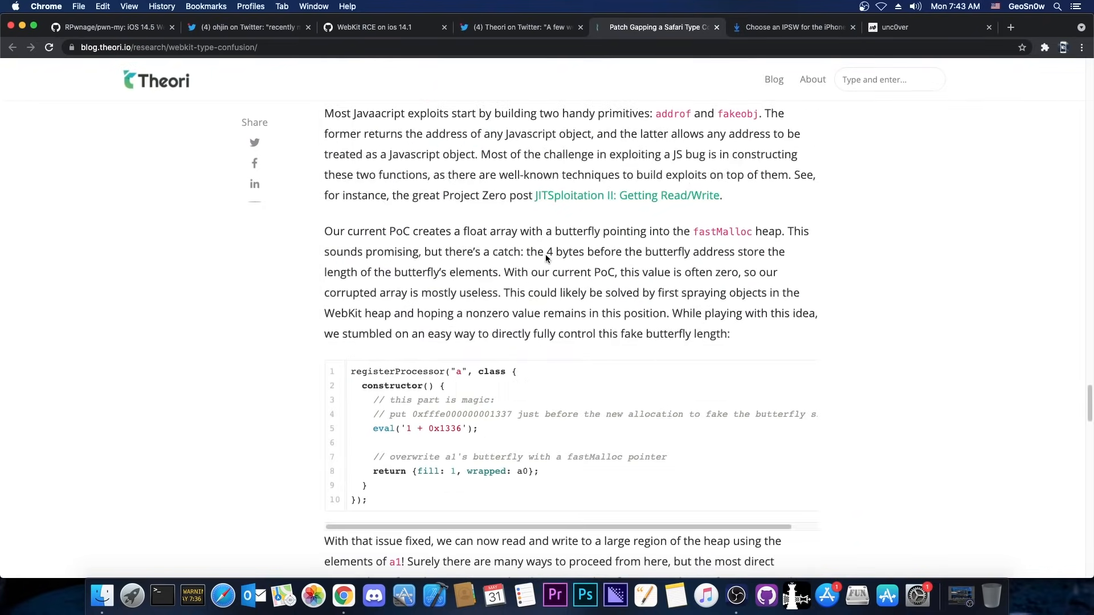
Read further through the Theori post and revisit the pwn-my repository.
scroll(down, 3)
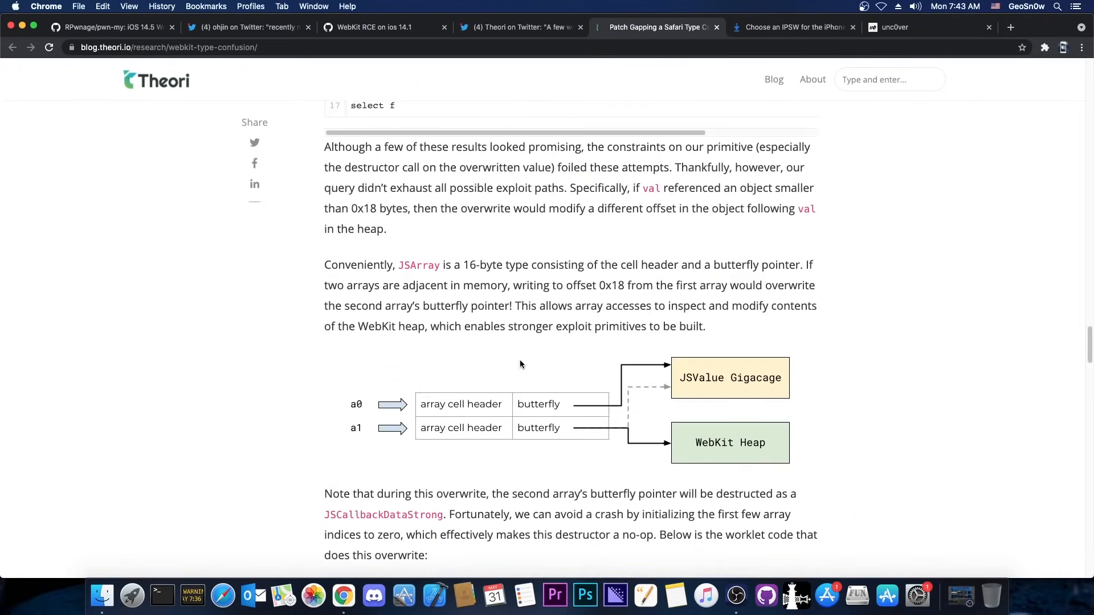
scroll(down, 3)
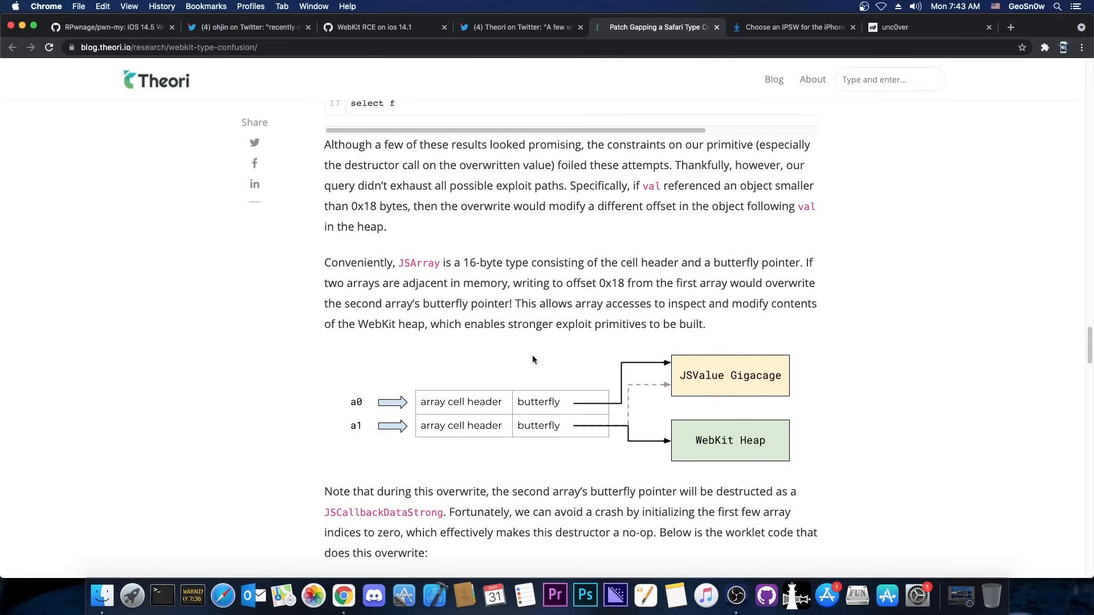
scroll(down, 3)
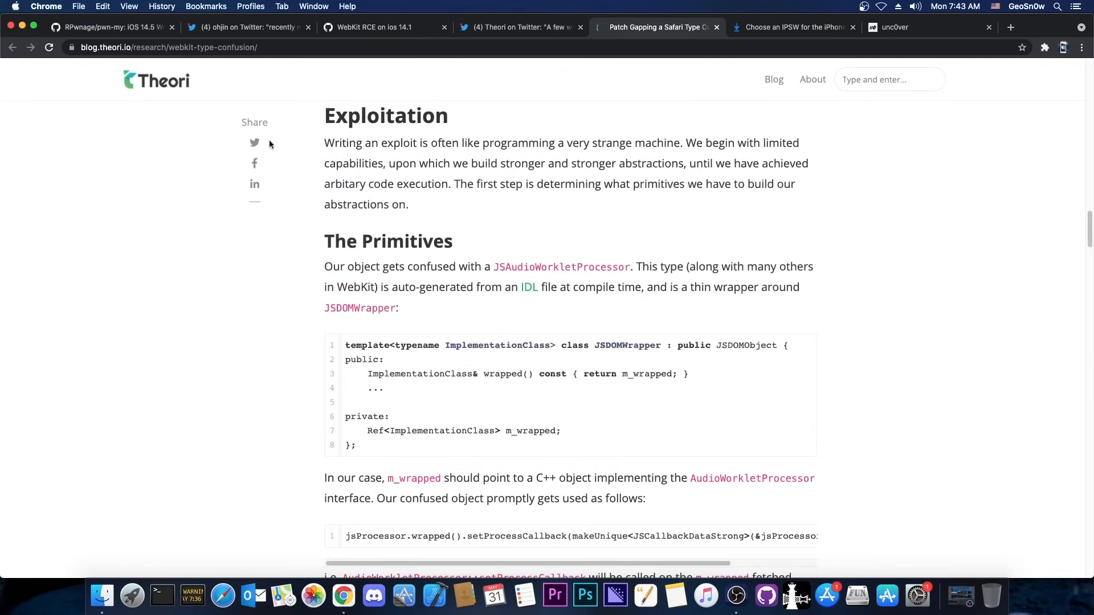
click(114, 27)
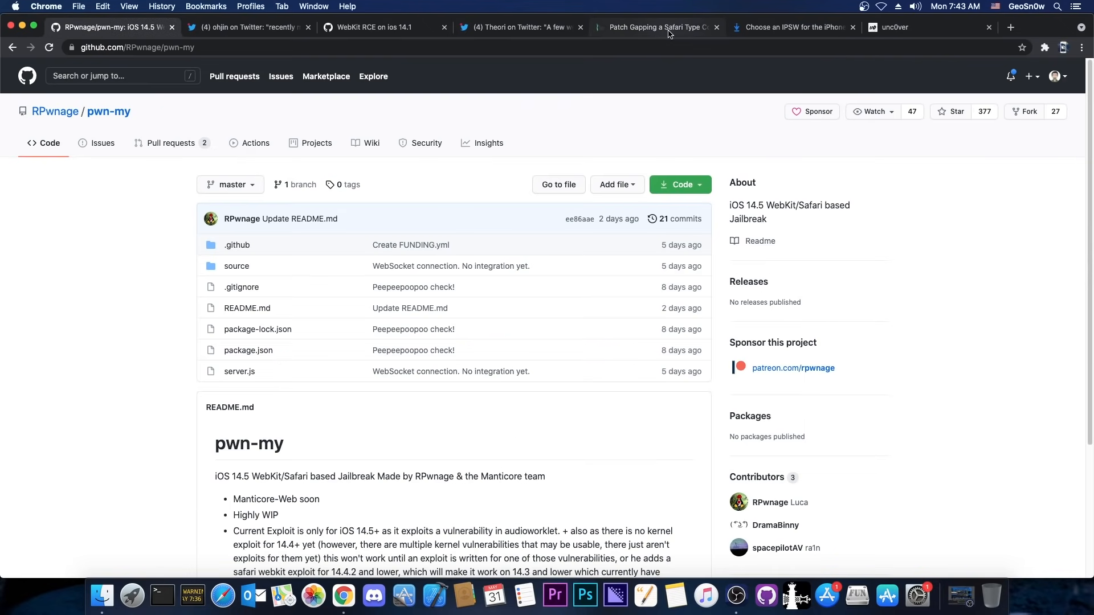
Return to the Theori post, then switch to the unc0ver jailbreak site.
click(657, 28)
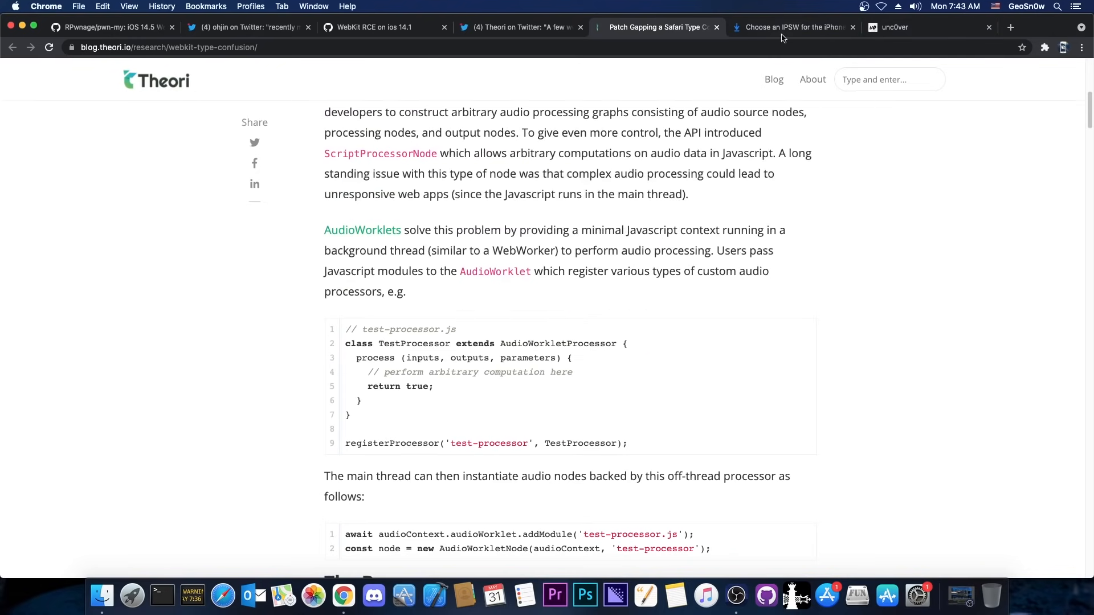
click(896, 27)
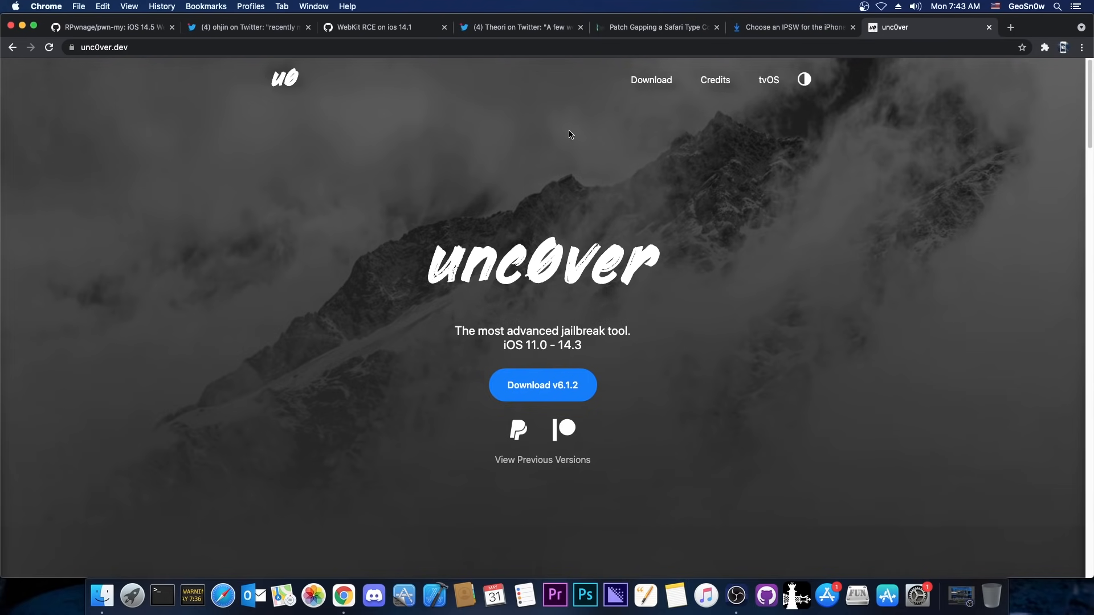
mouse_move(523, 383)
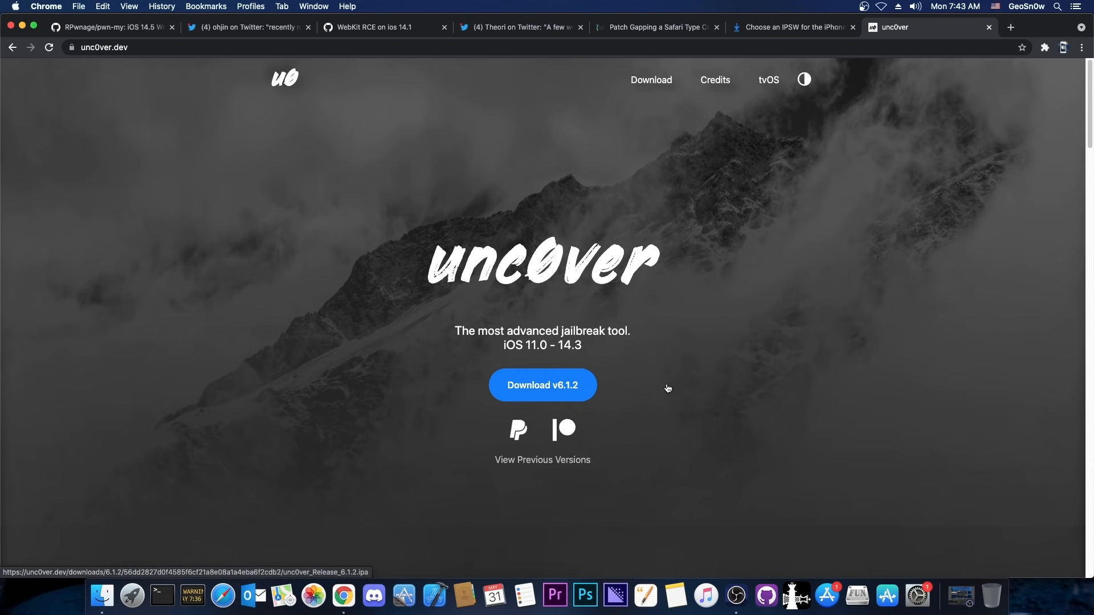
mouse_move(536, 399)
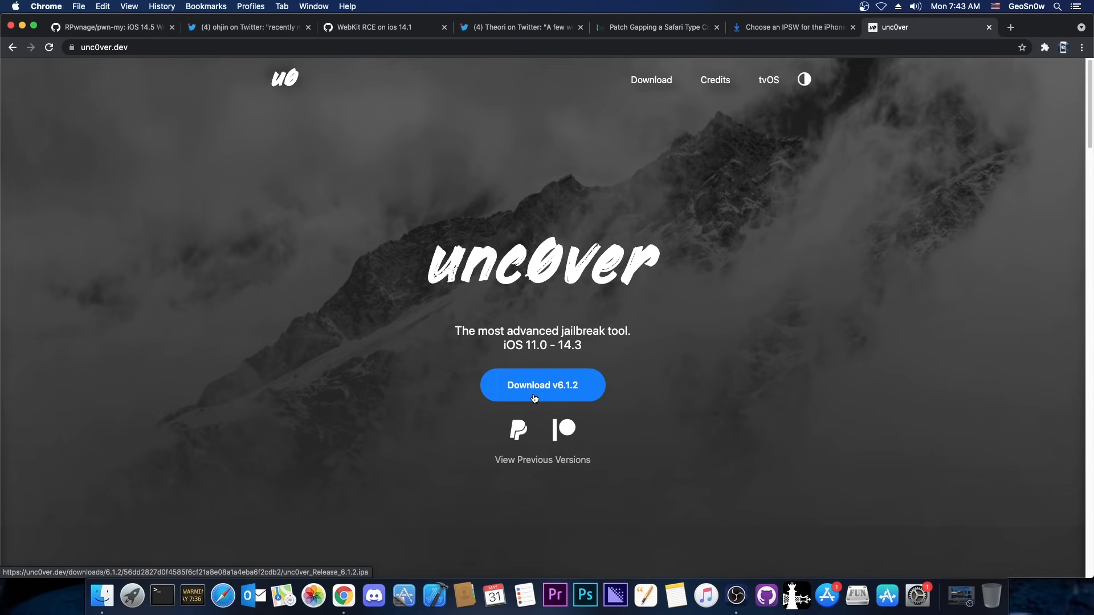
Leave unc0ver's v6.1.2 download page for the pwn-my repository.
click(114, 28)
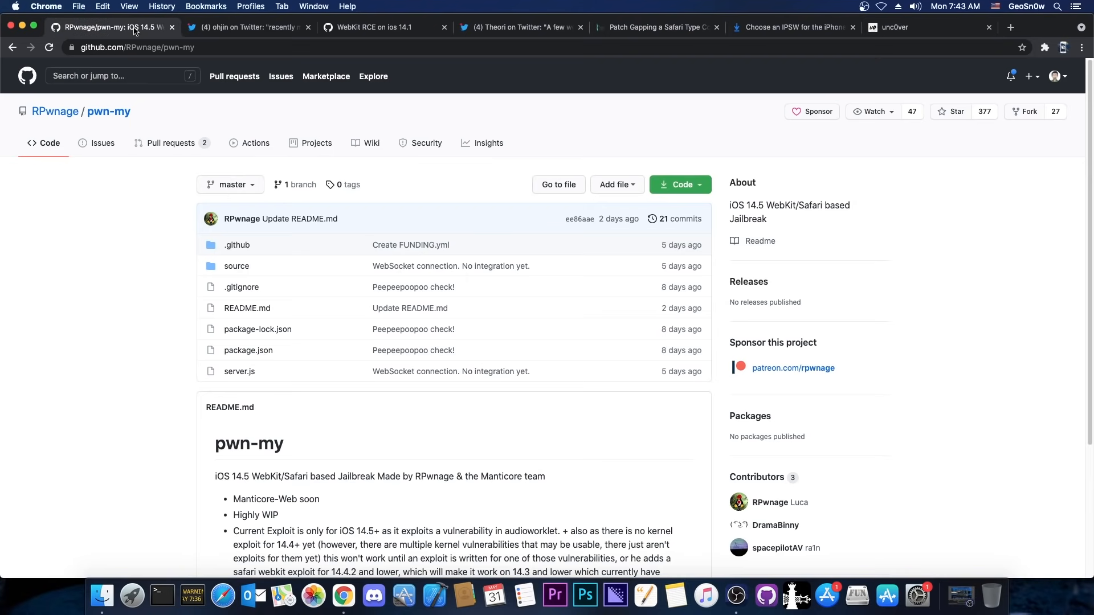
View the WebKit RCE on iOS 14.1 gist, then the Theori post's Conclusions and Further Reading.
click(373, 27)
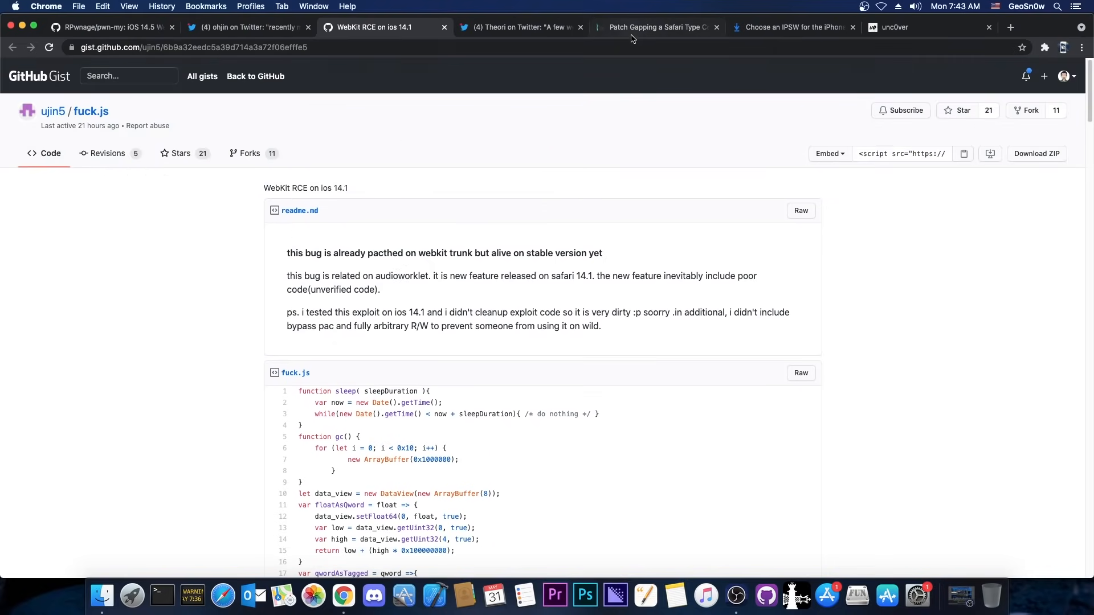
click(657, 28)
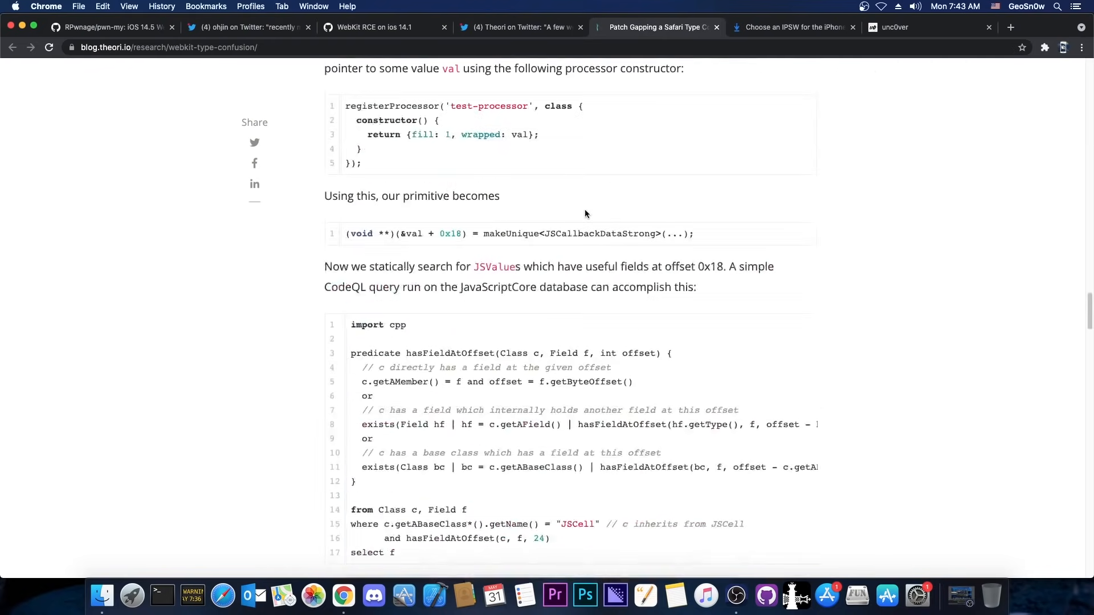
scroll(down, 3)
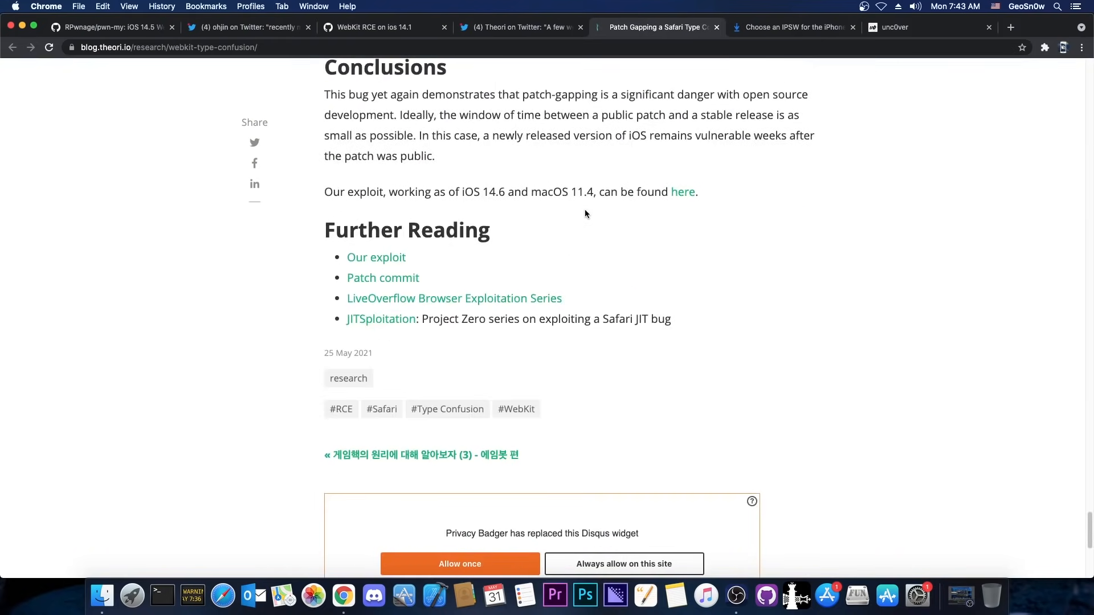